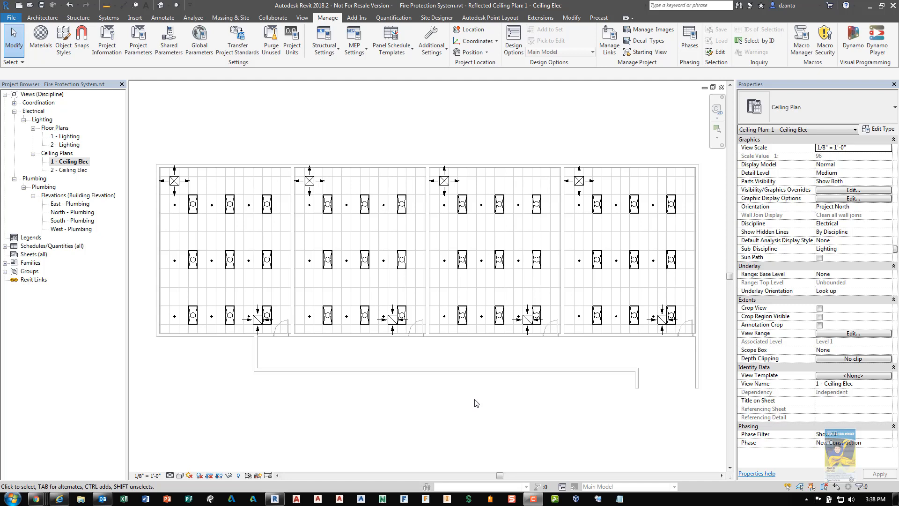
mouse_move(453, 412)
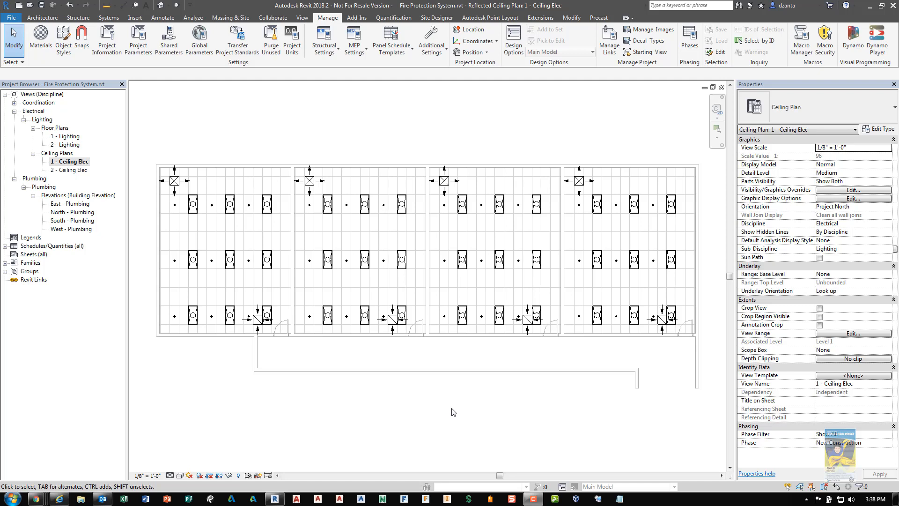
mouse_move(450, 411)
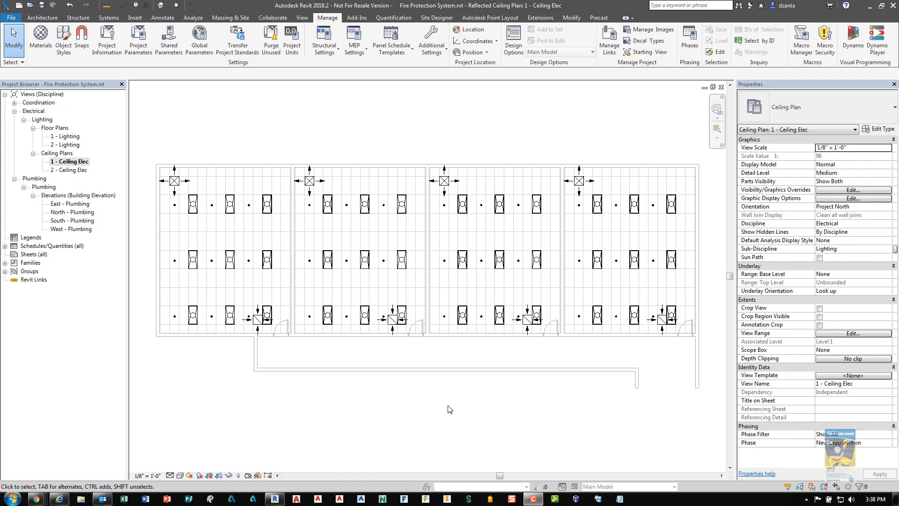
mouse_move(430, 399)
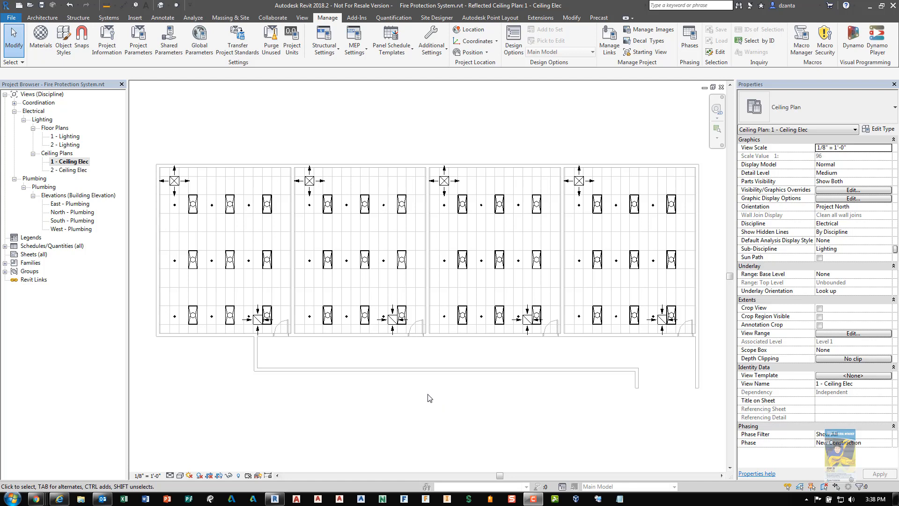
mouse_move(426, 149)
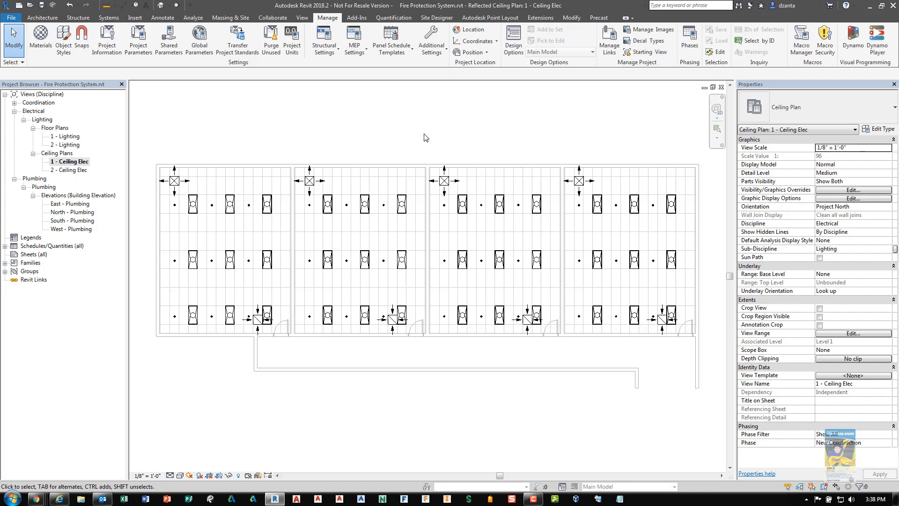
mouse_move(396, 128)
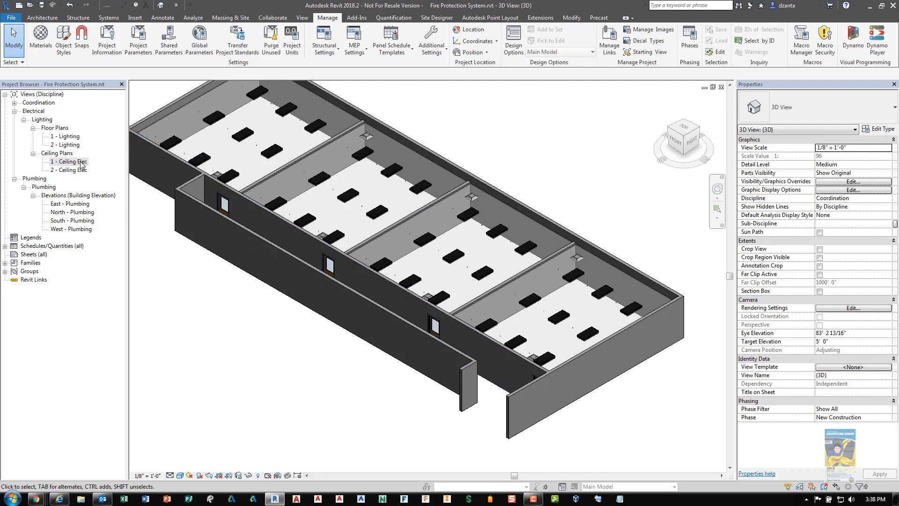
Return to the 1 - Ceiling Elec ceiling plan from the Project Browser.
double_click(68, 162)
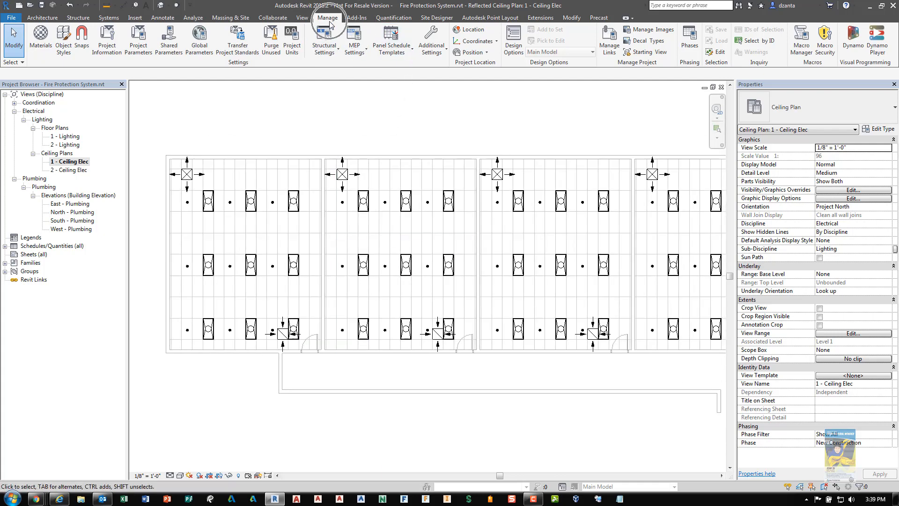
Review Mechanical Settings' Pipe Settings and Angles, then show the pipe Conversion settings.
click(354, 37)
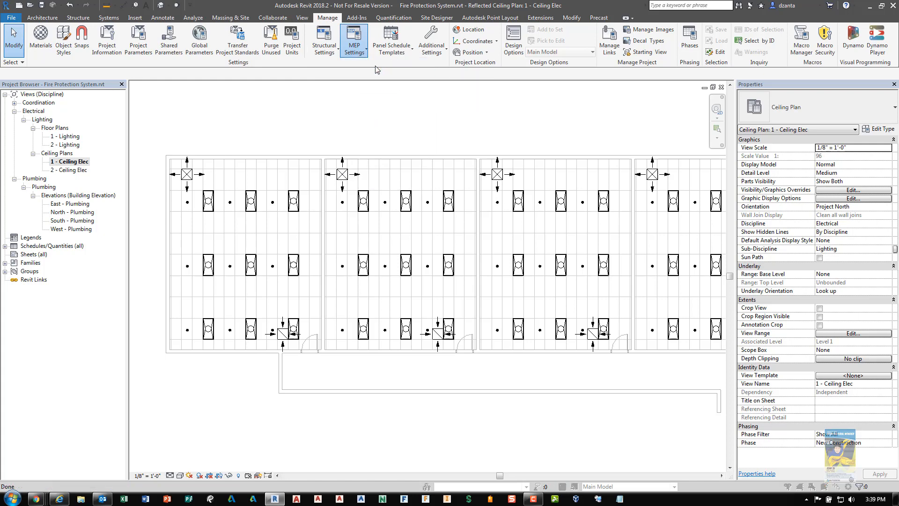
click(354, 39)
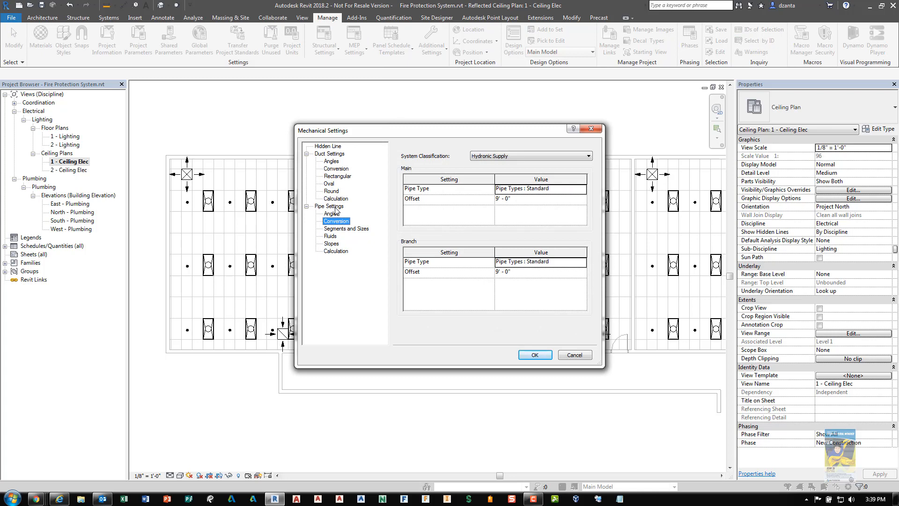
click(329, 205)
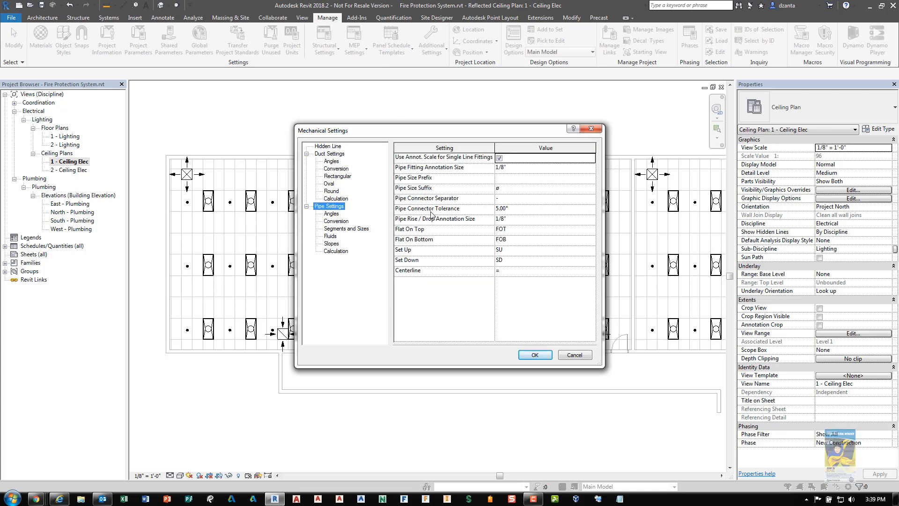
mouse_move(471, 258)
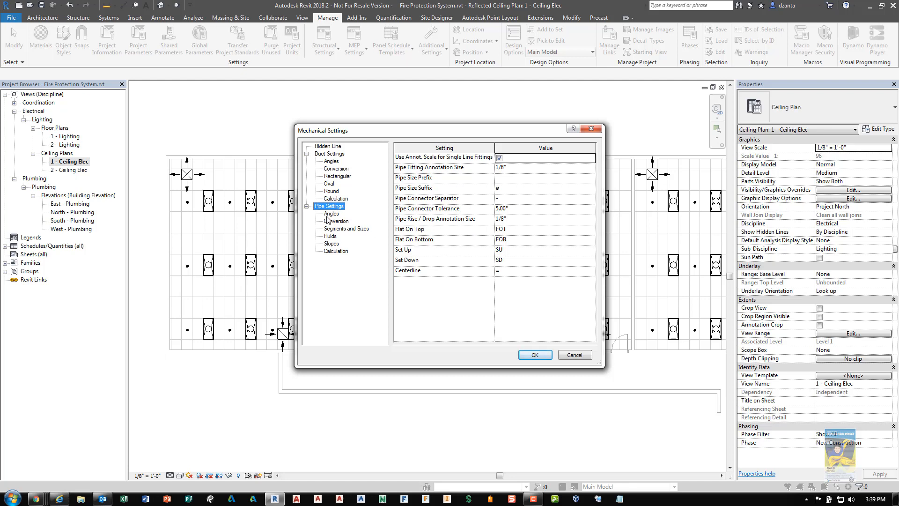
click(331, 214)
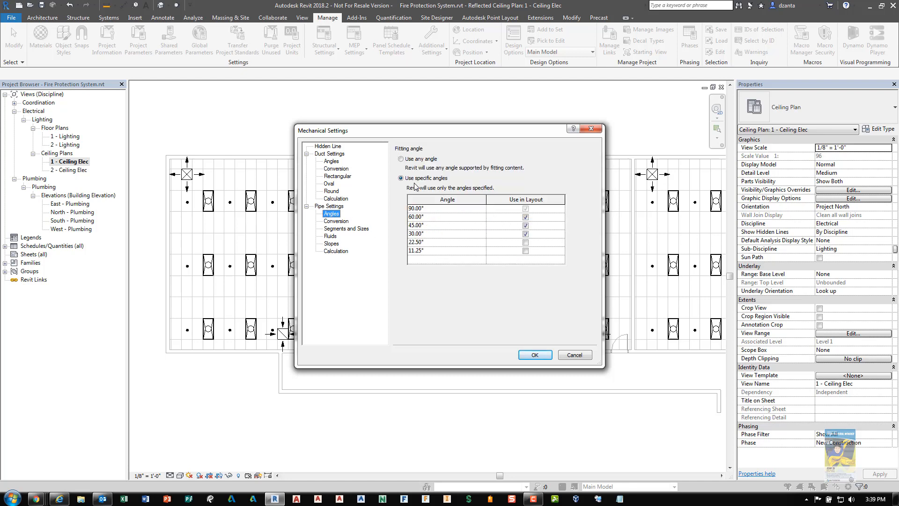
click(401, 158)
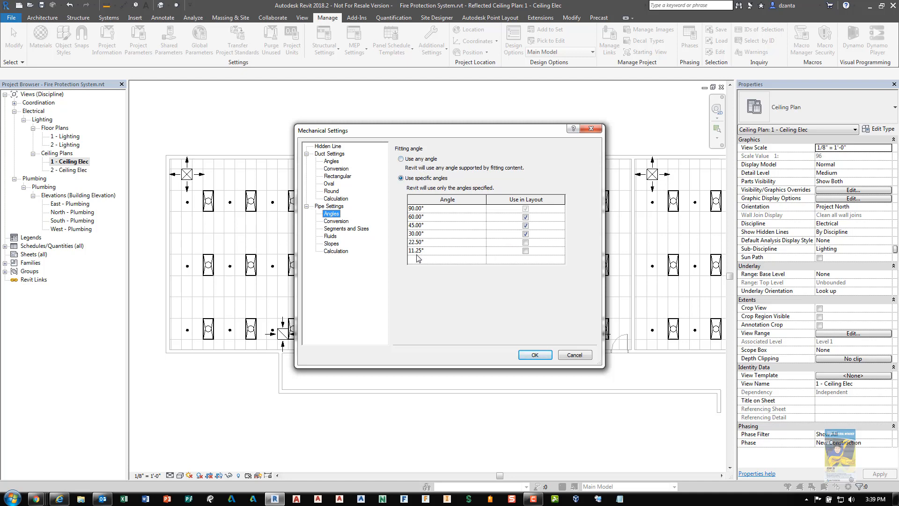
click(335, 221)
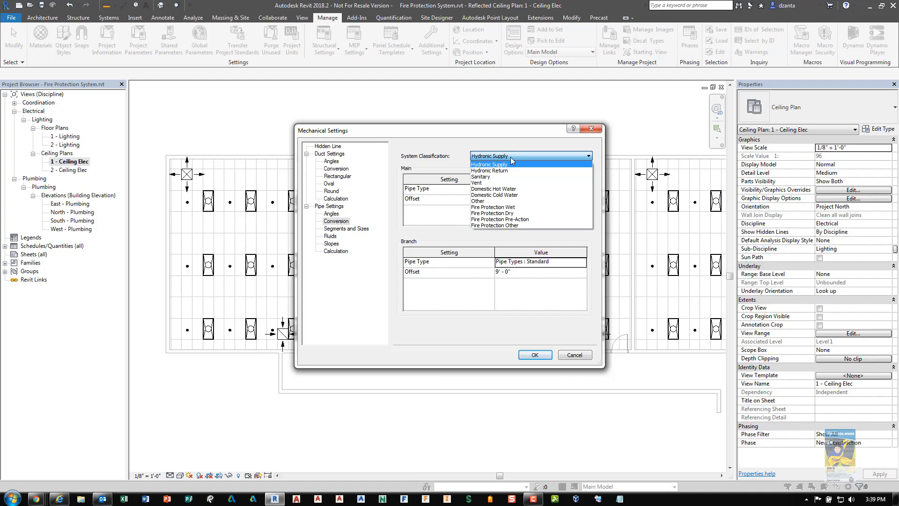
mouse_move(515, 207)
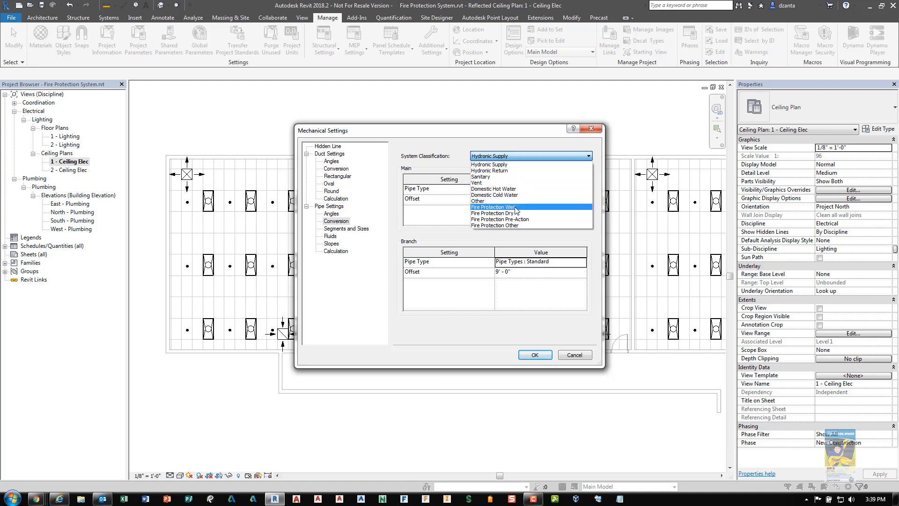
mouse_move(514, 213)
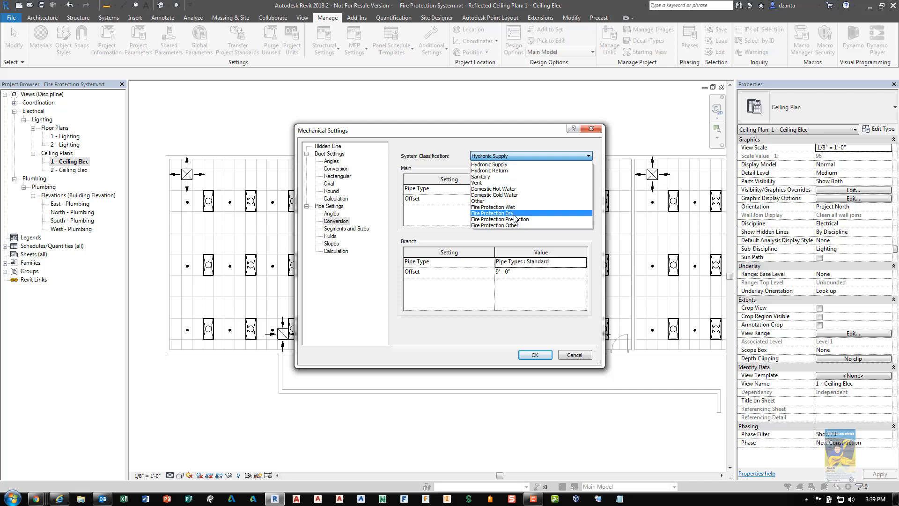
mouse_move(514, 207)
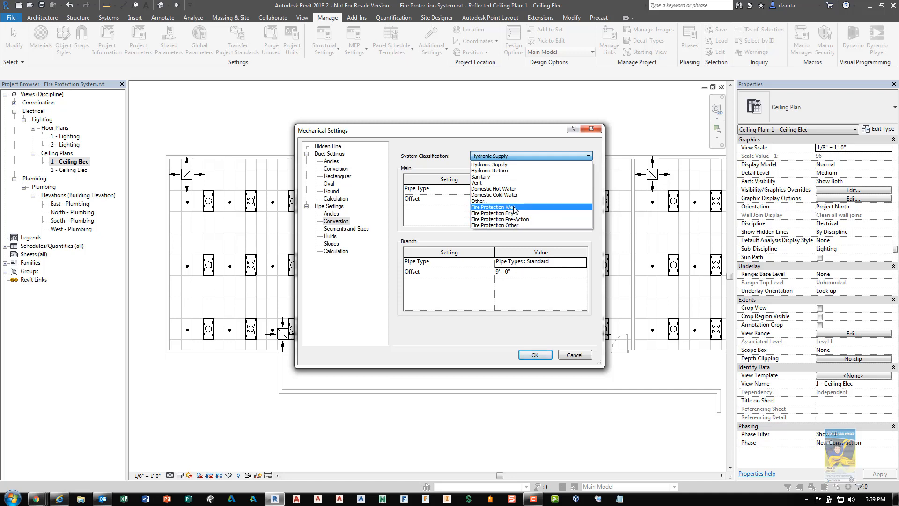
Set conversion to Fire Protection Wet with Copper main pipe at 11' - 0" offset, then view the pipe segment catalog.
click(492, 207)
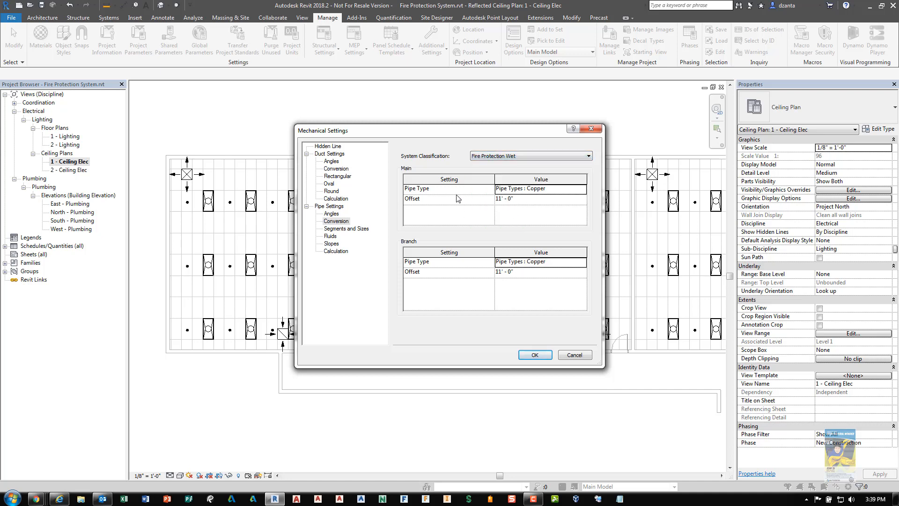
mouse_move(433, 191)
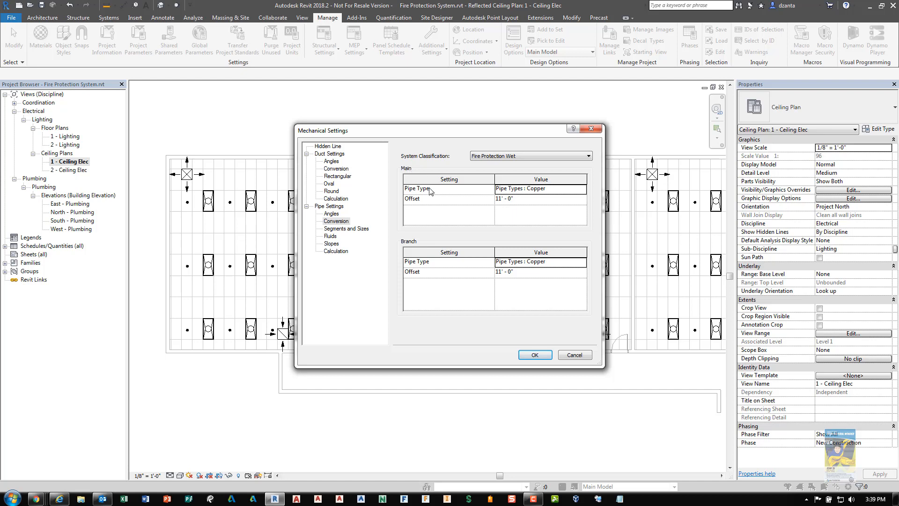
click(583, 188)
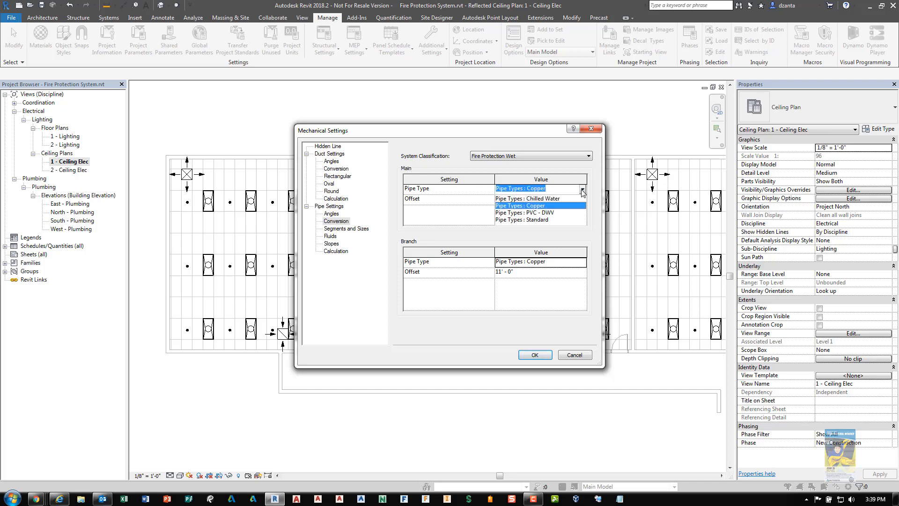
click(521, 205)
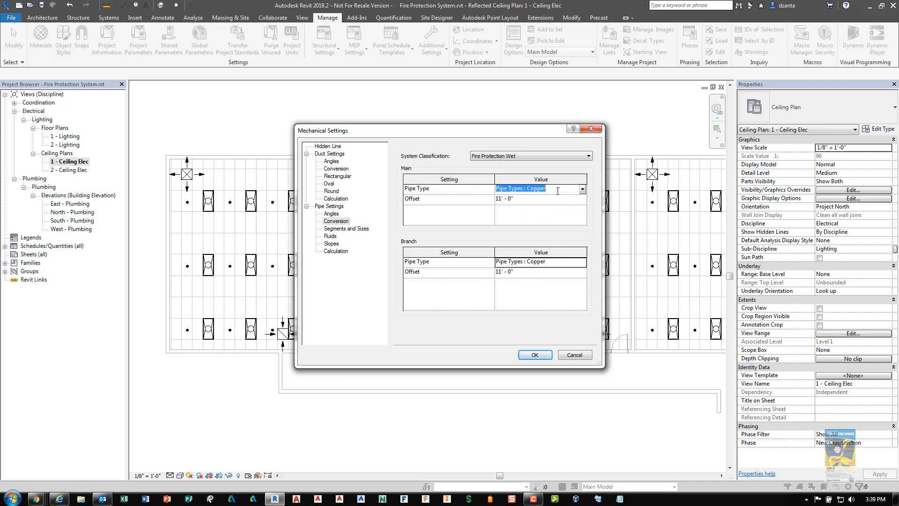
mouse_move(516, 204)
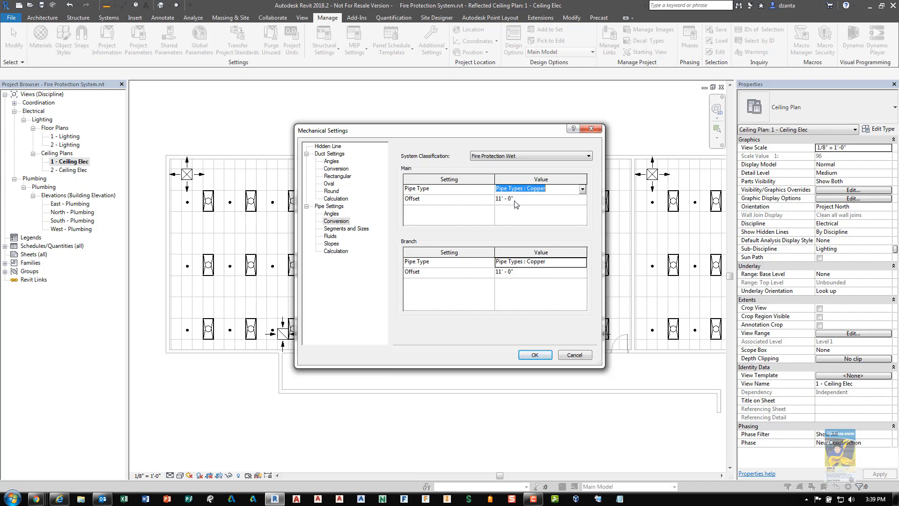
mouse_move(514, 210)
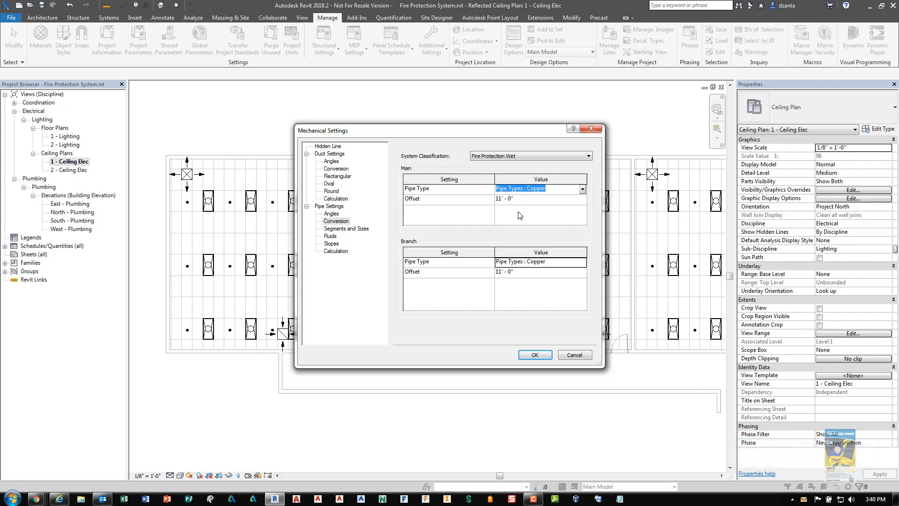
mouse_move(537, 207)
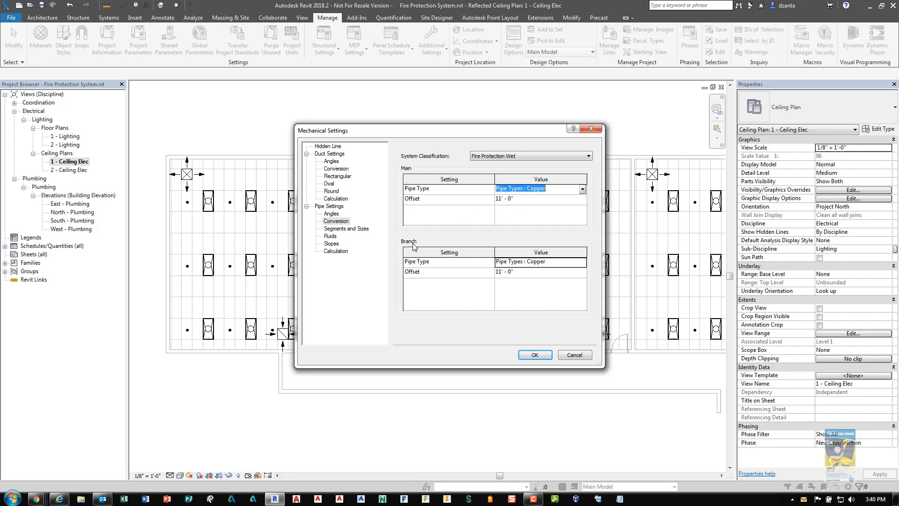
mouse_move(536, 165)
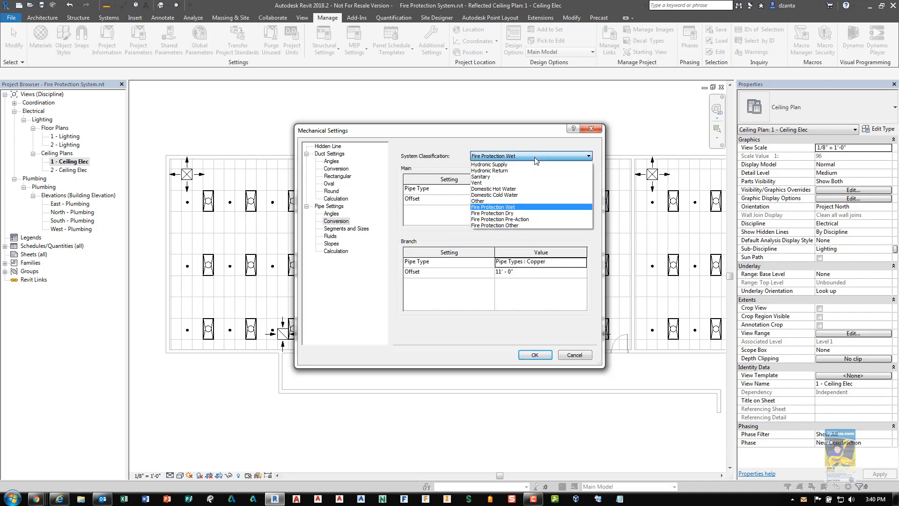
click(493, 206)
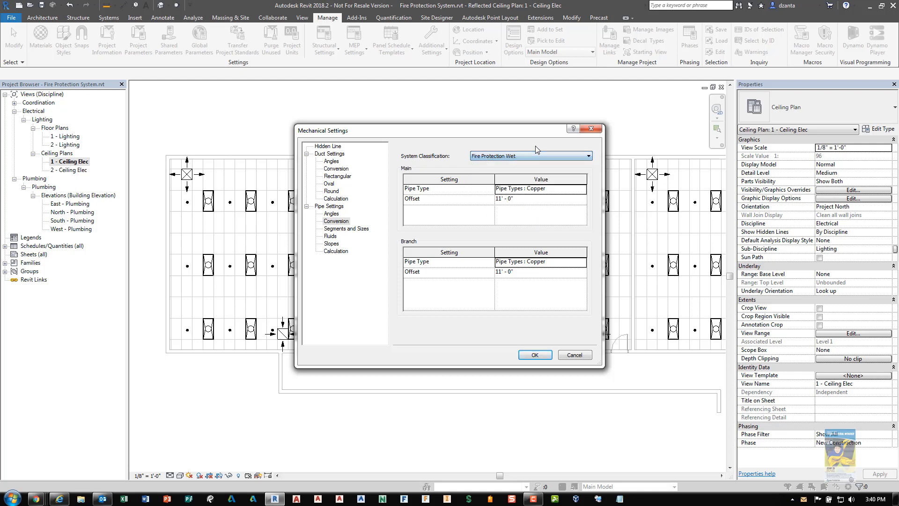
click(345, 229)
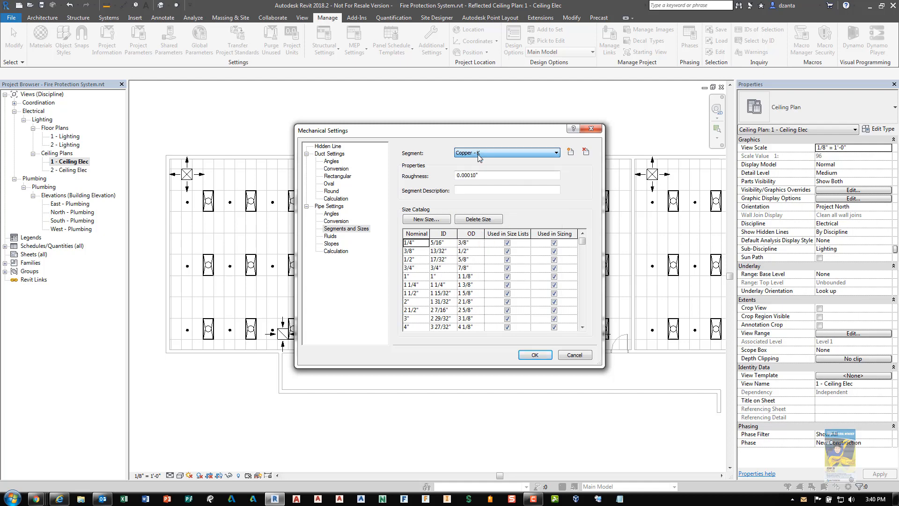
Review pipe slopes and calculation options, then accept and close Mechanical Settings.
click(328, 244)
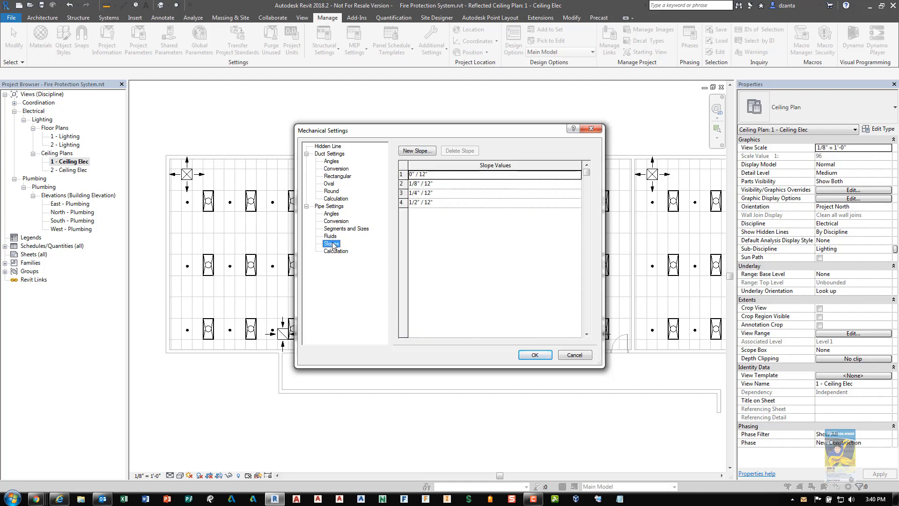
click(335, 251)
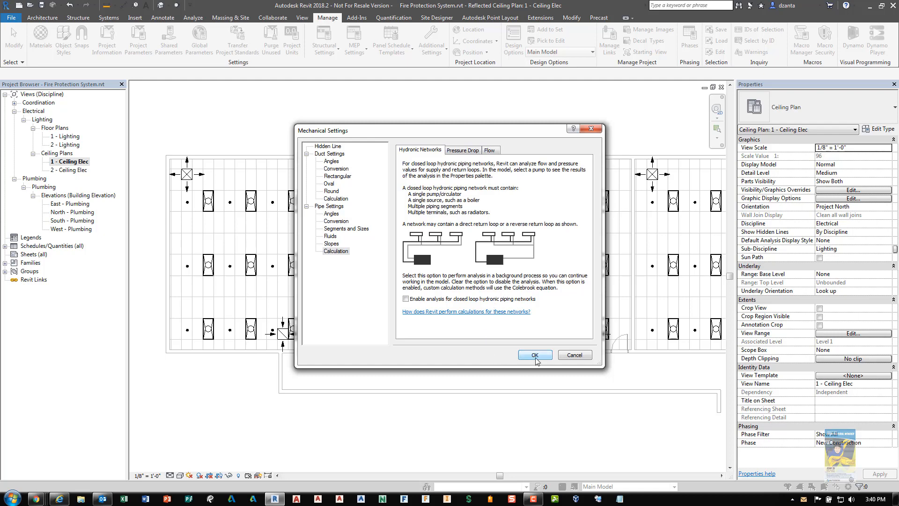
click(535, 354)
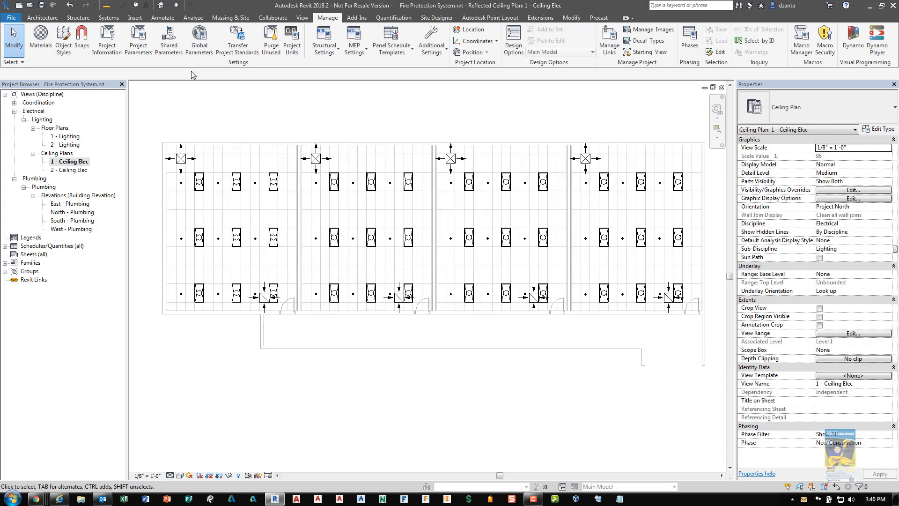
Start the Sprinkler tool from Systems and choose the Sprinkler - Pendent - Hosted 1/2" Pendent type.
click(107, 18)
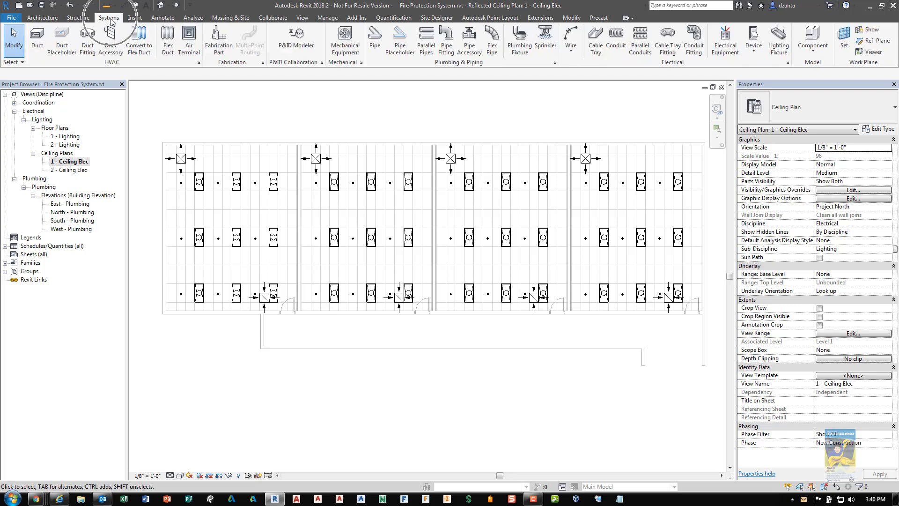
mouse_move(670, 69)
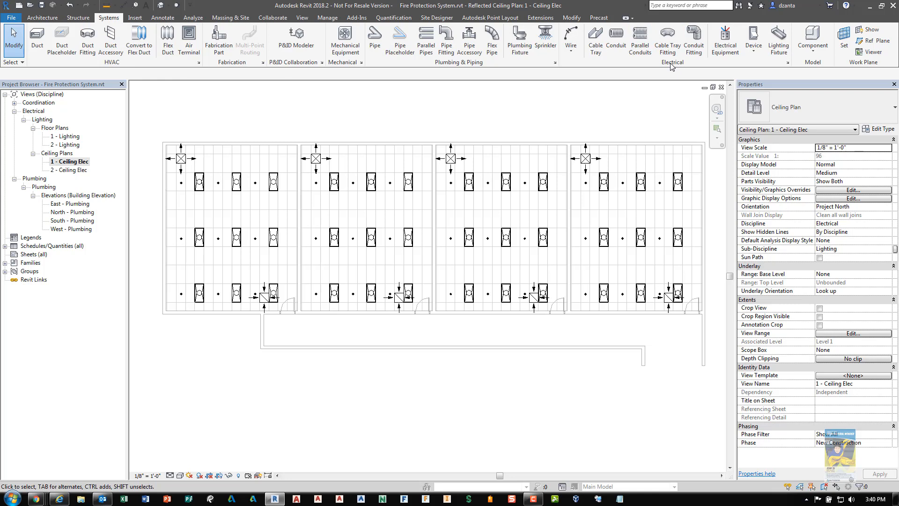
mouse_move(509, 71)
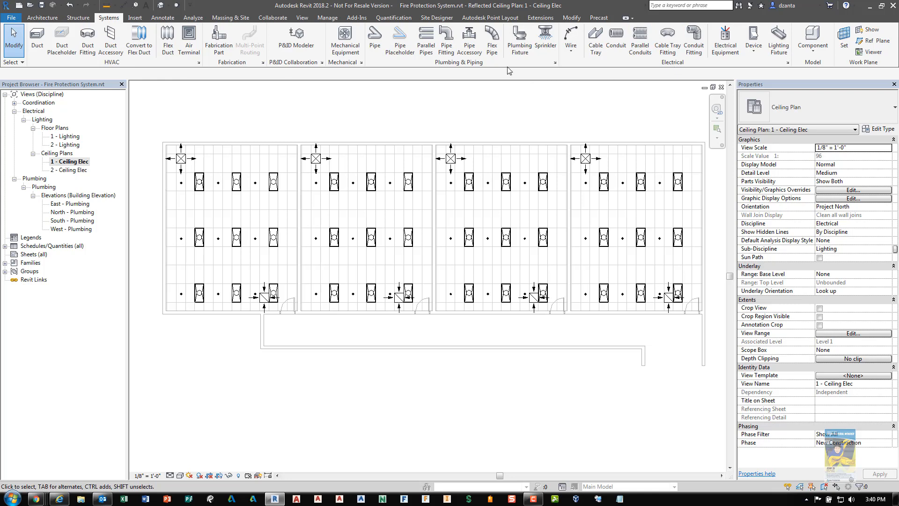
mouse_move(546, 39)
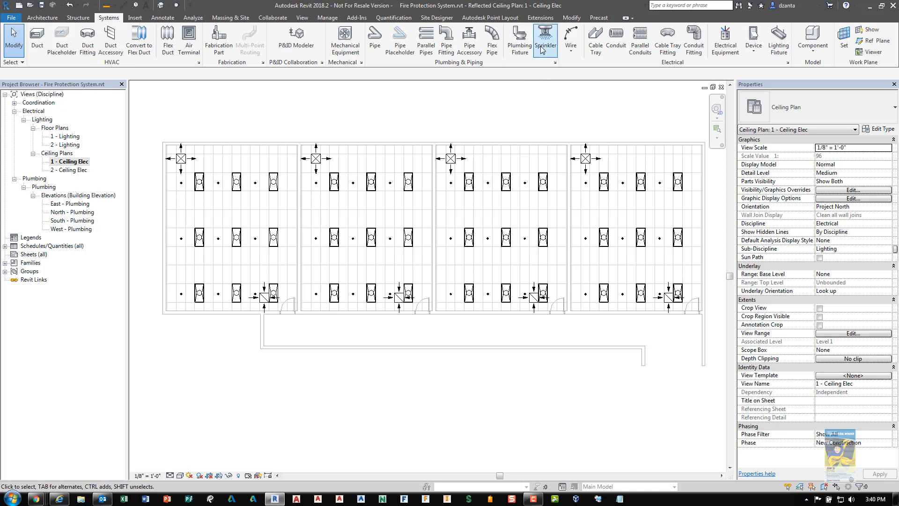
click(543, 40)
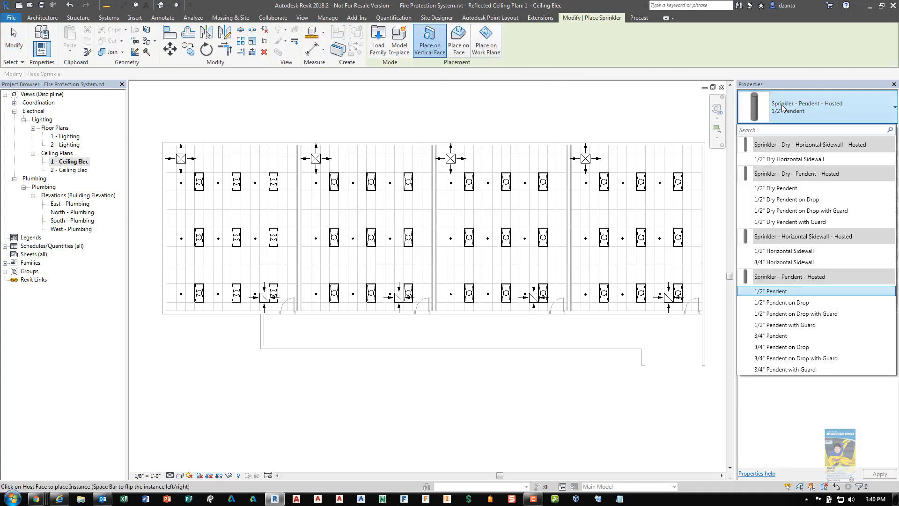
click(770, 291)
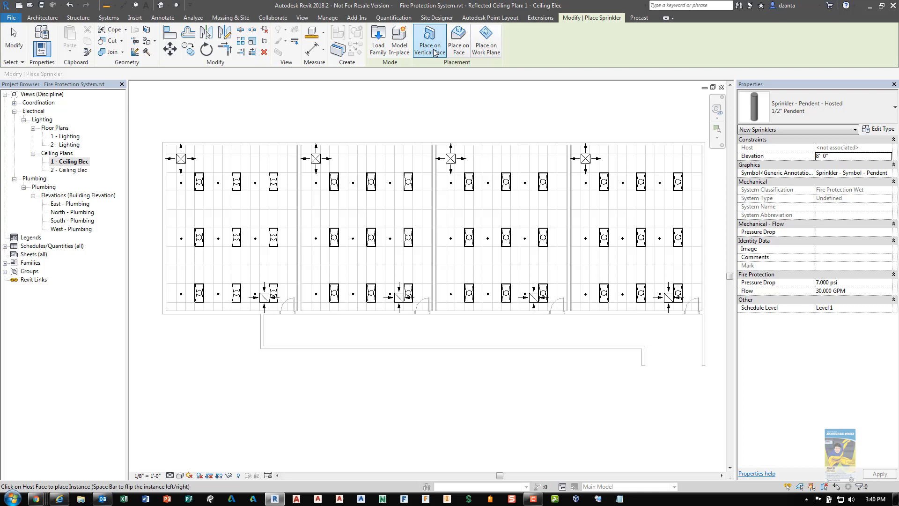
mouse_move(459, 39)
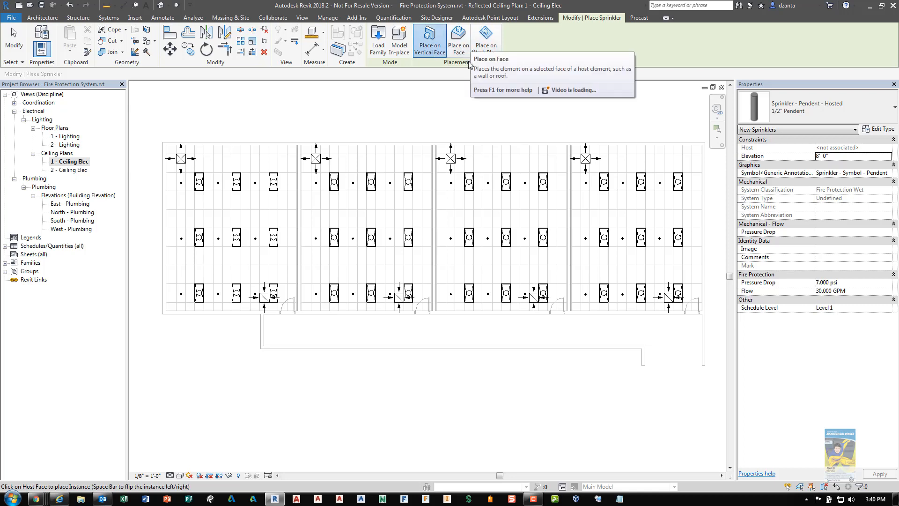
mouse_move(430, 42)
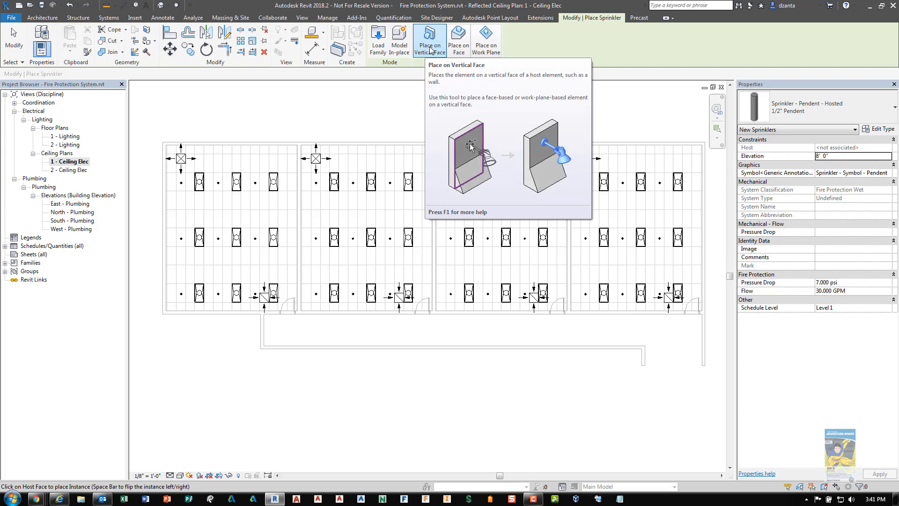
mouse_move(456, 73)
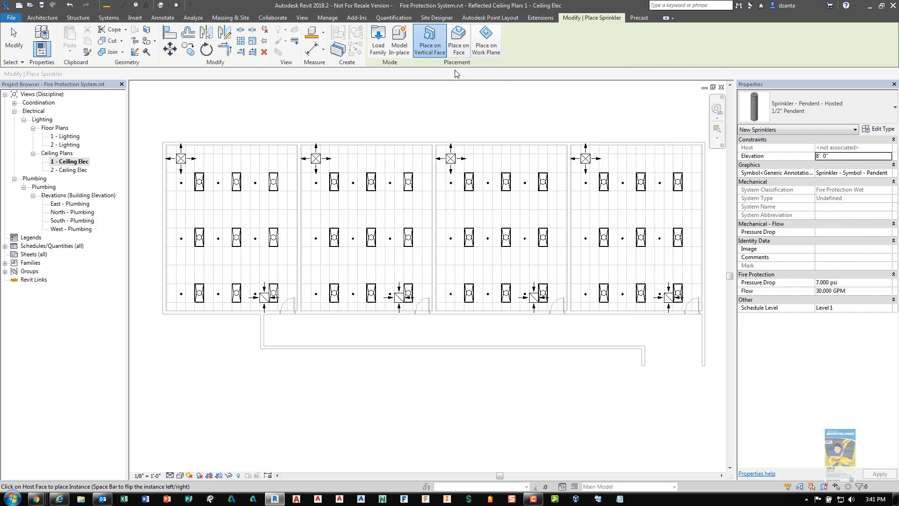
mouse_move(459, 44)
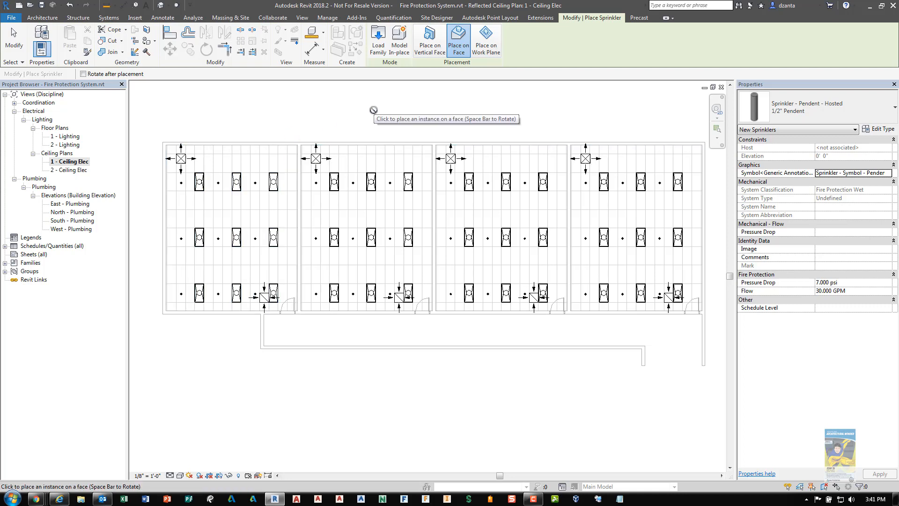
mouse_move(487, 39)
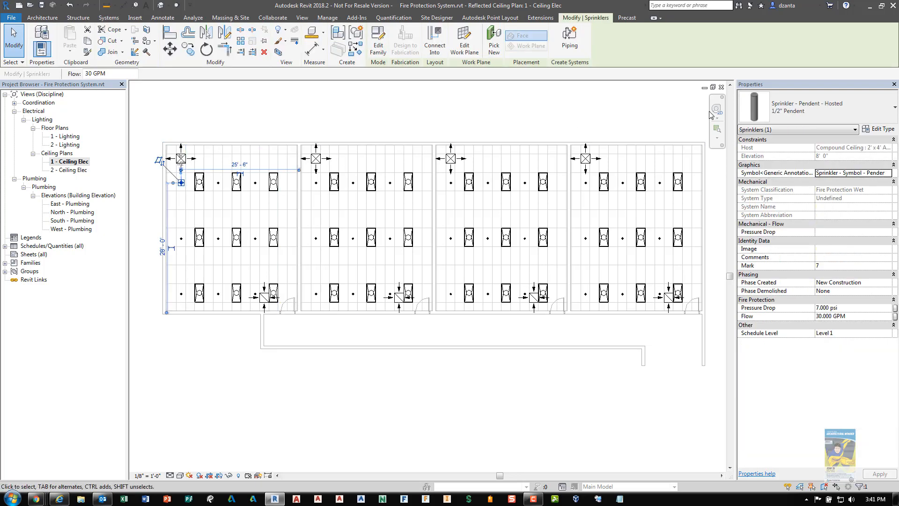
mouse_move(848, 162)
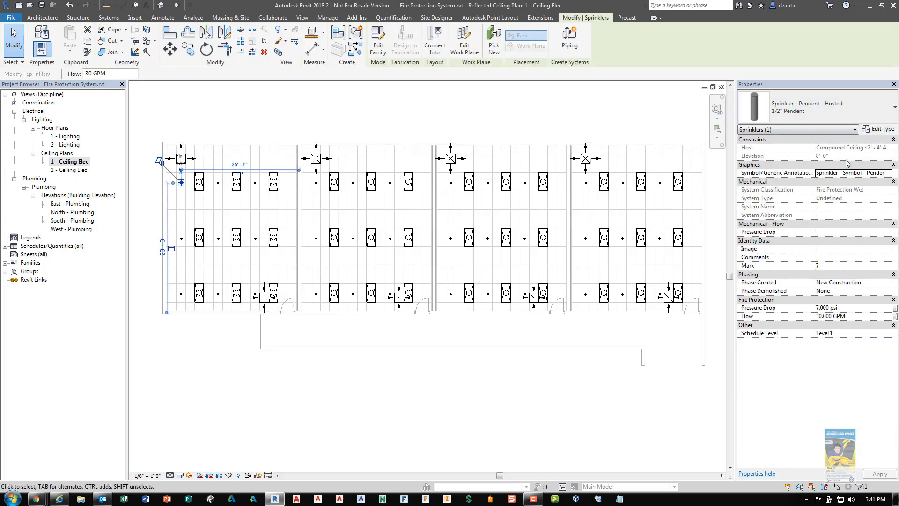
mouse_move(613, 127)
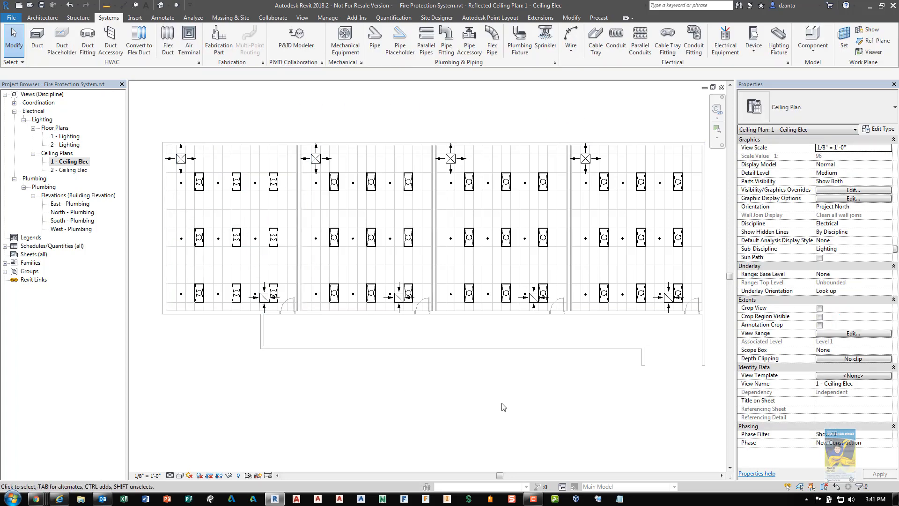
mouse_move(509, 396)
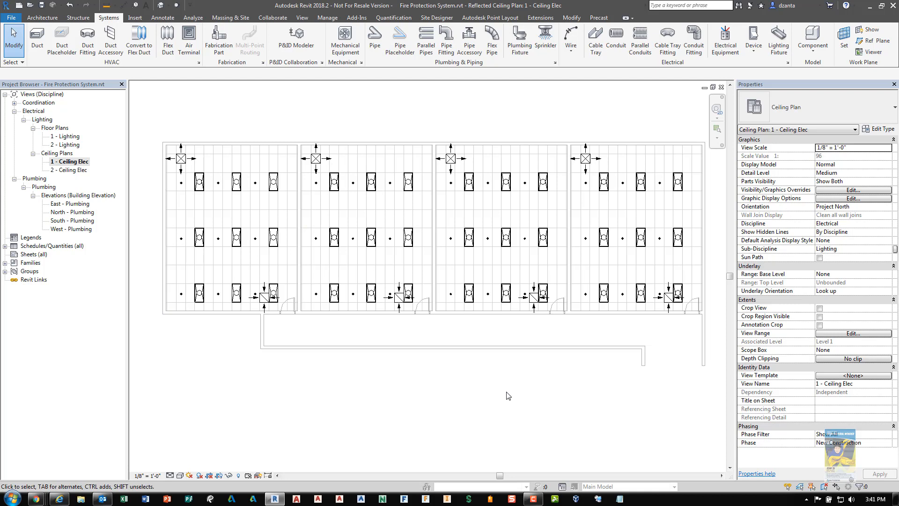
mouse_move(463, 381)
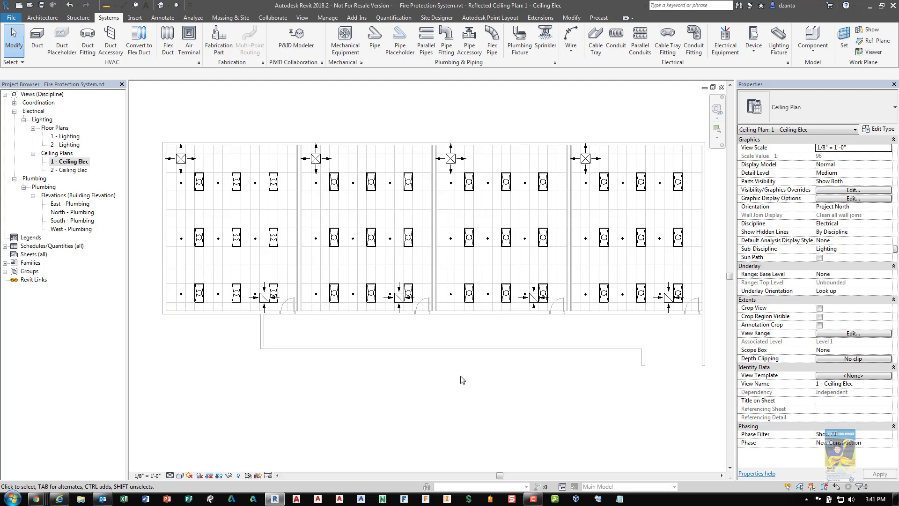
mouse_move(459, 380)
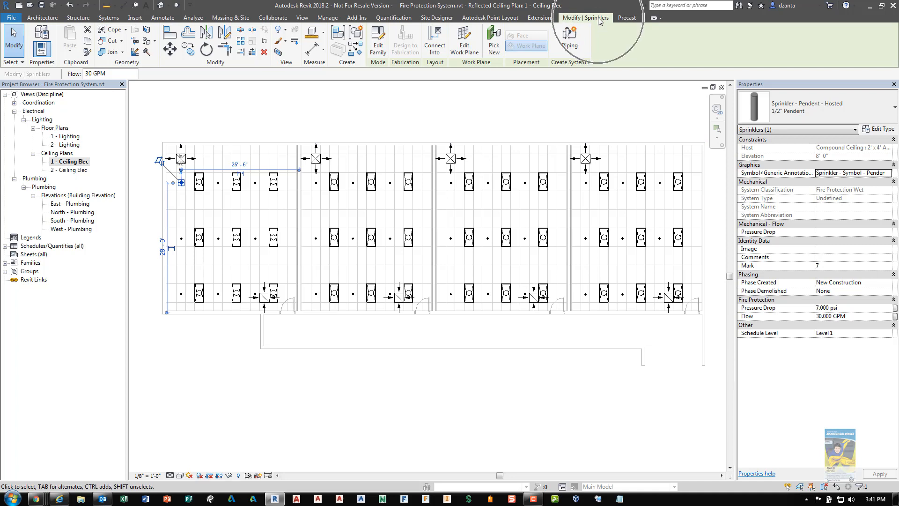
mouse_move(577, 67)
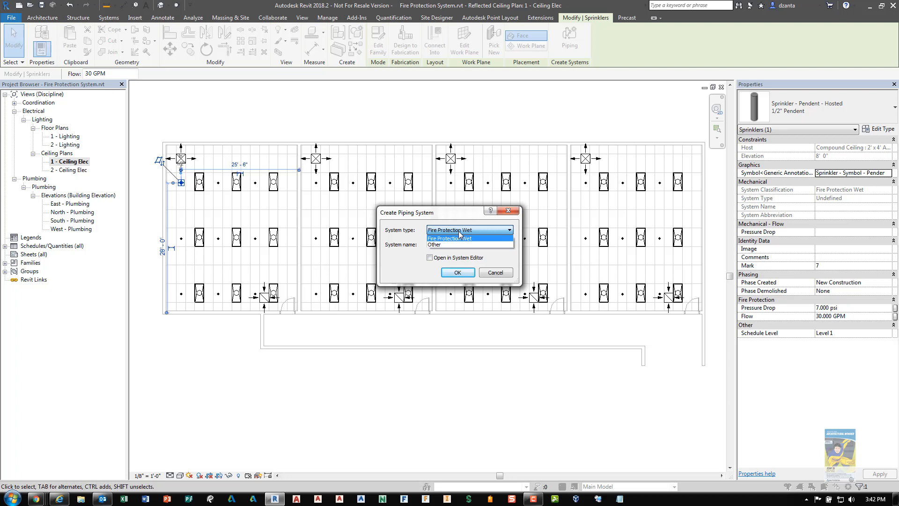
Create the Fire Protection Wet 1 piping system set to open in the System Editor.
click(450, 238)
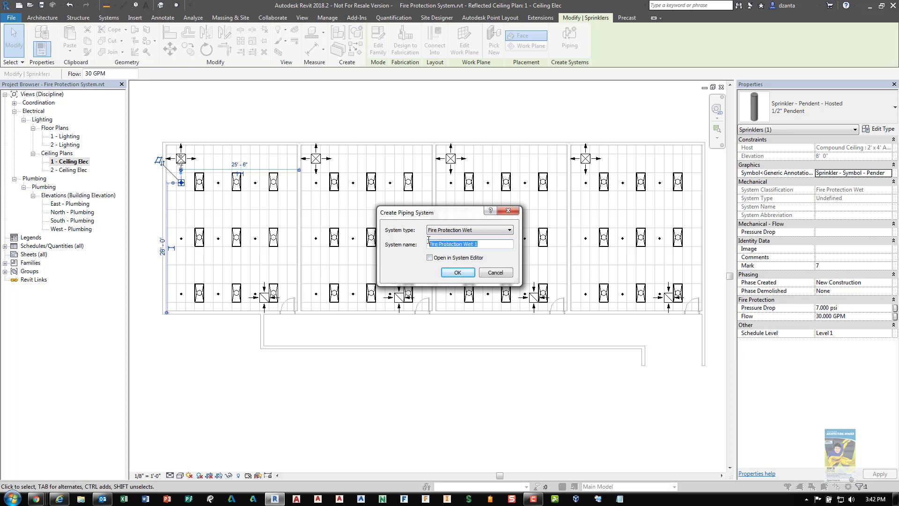
click(429, 258)
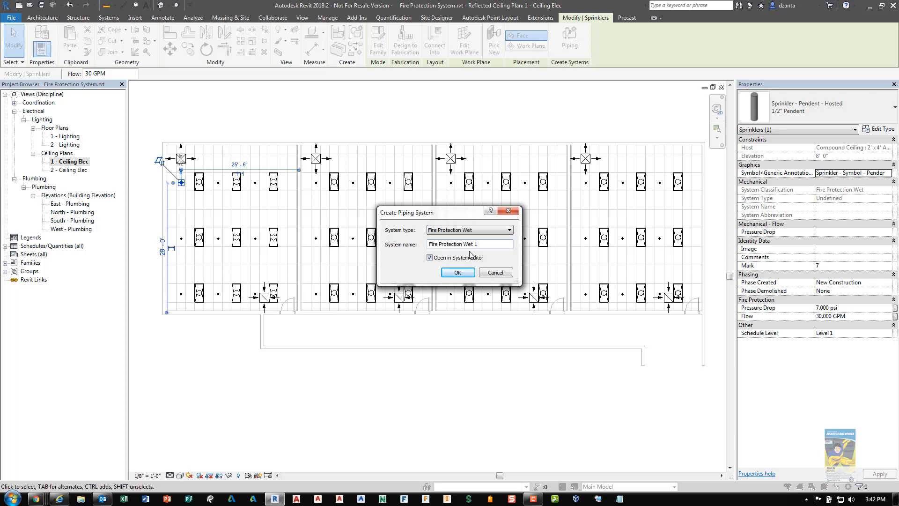
click(457, 272)
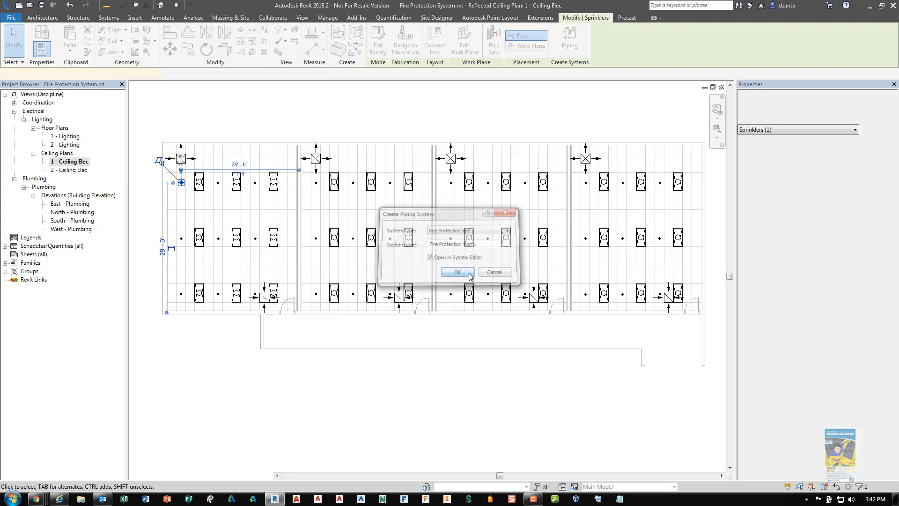
click(457, 272)
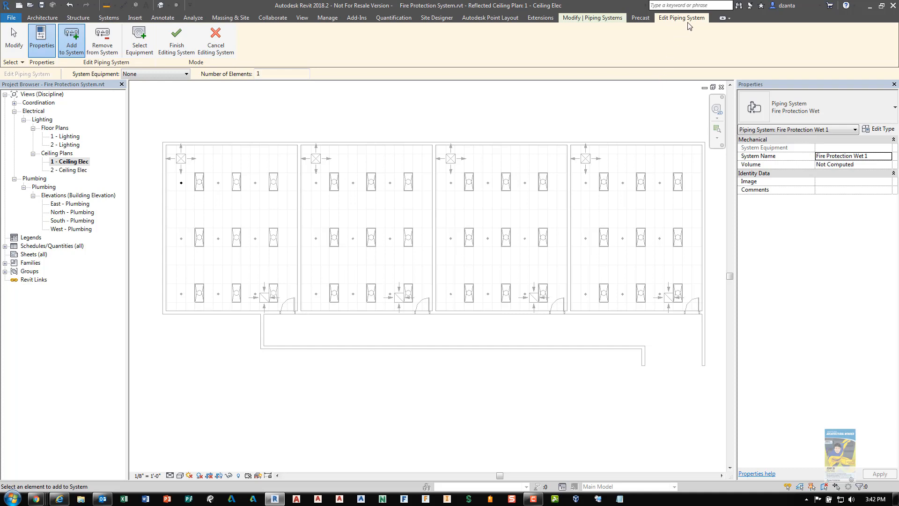
mouse_move(682, 25)
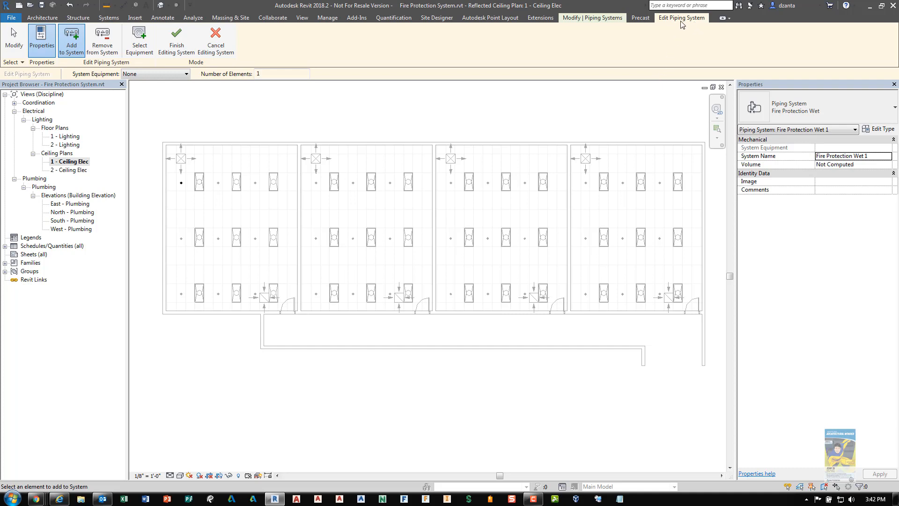
mouse_move(693, 23)
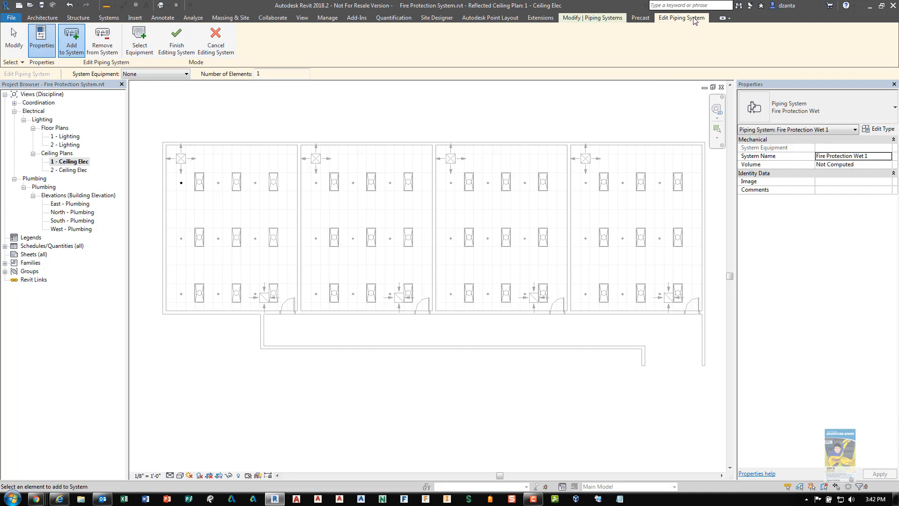
mouse_move(689, 26)
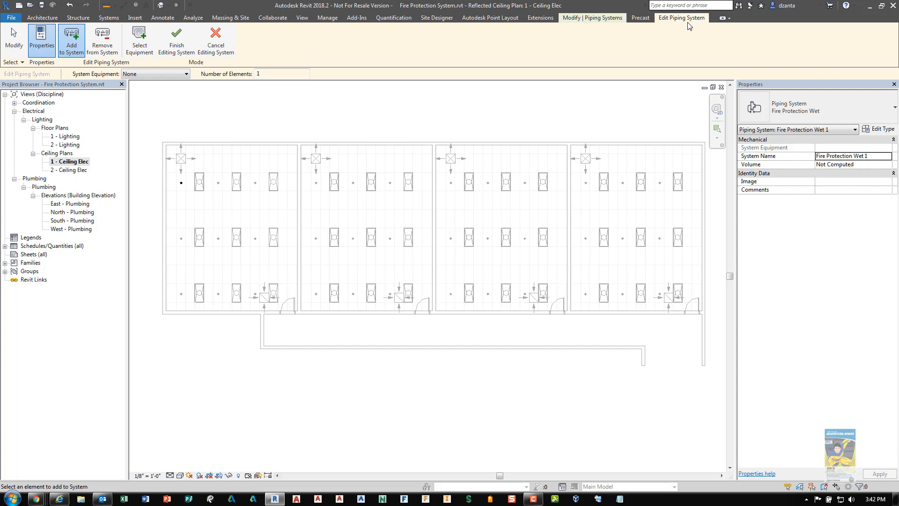
mouse_move(303, 88)
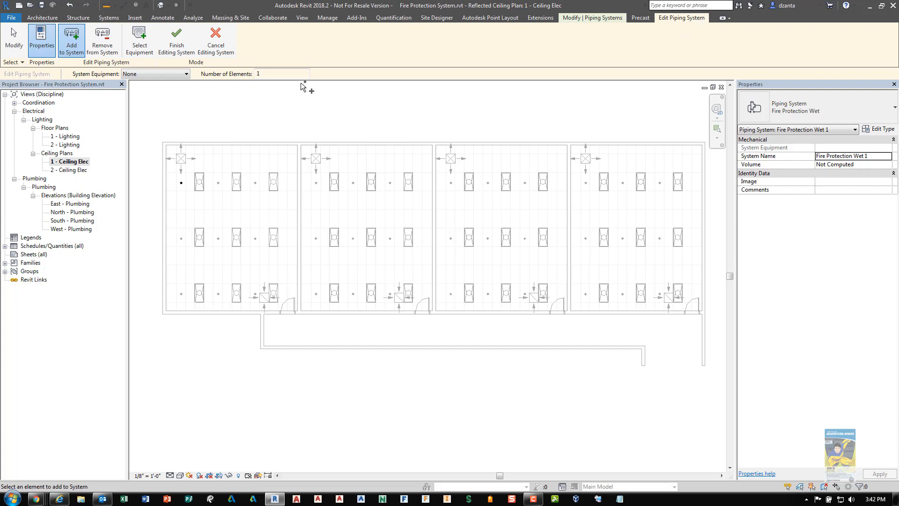
mouse_move(69, 41)
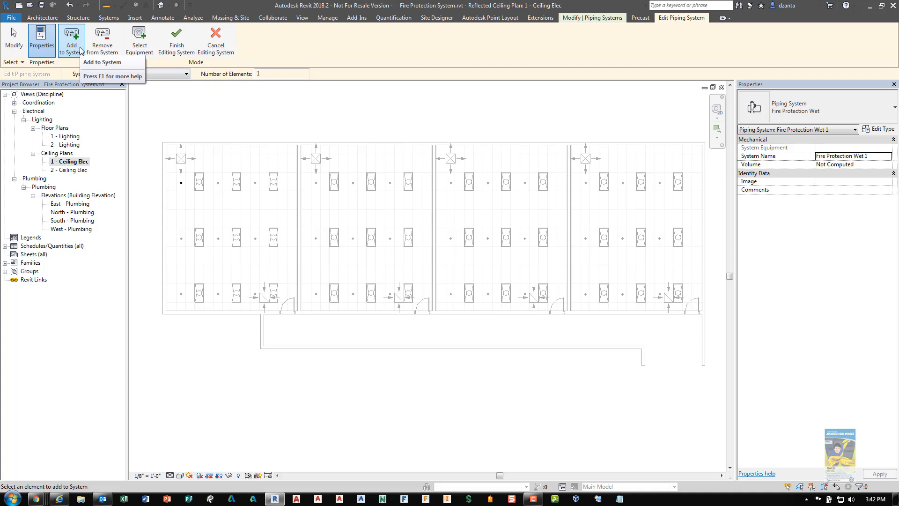
mouse_move(146, 300)
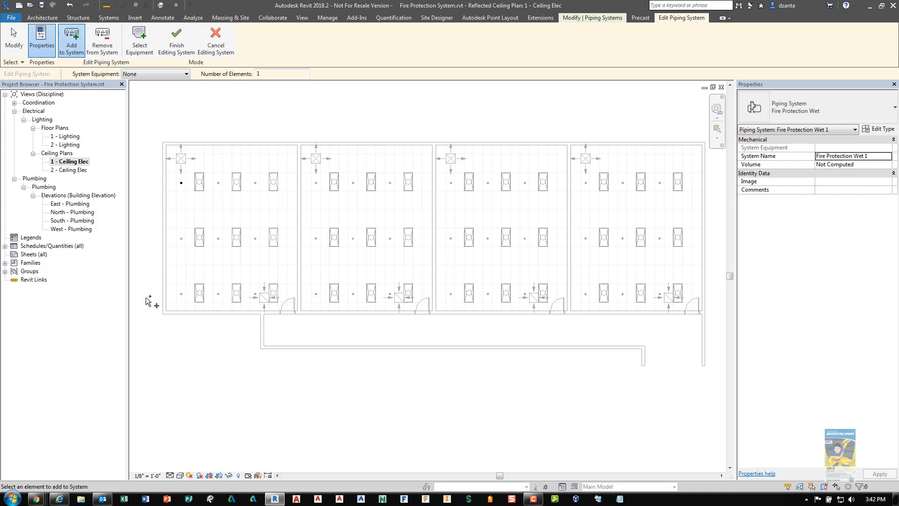
mouse_move(152, 308)
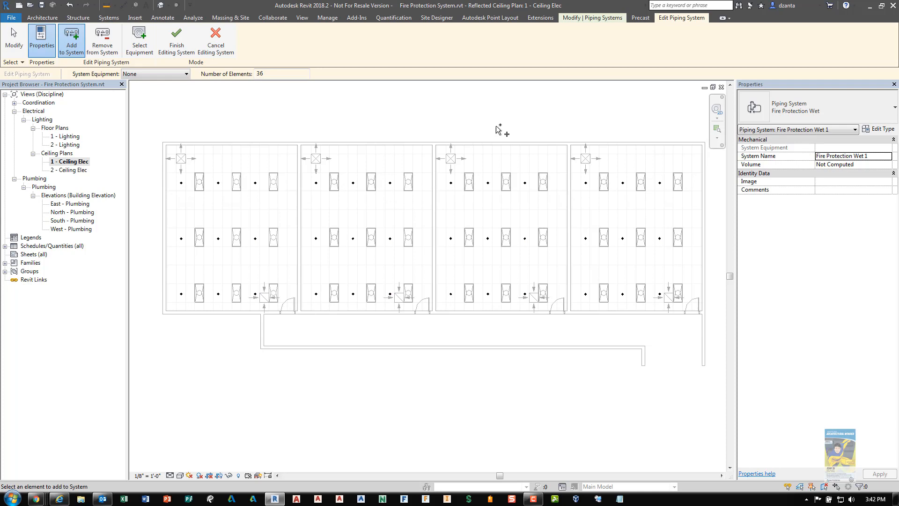
mouse_move(203, 120)
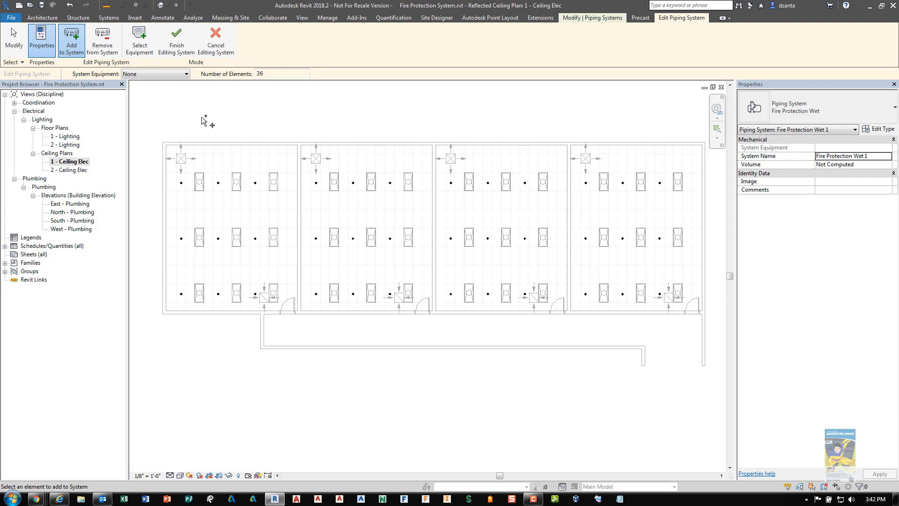
mouse_move(558, 106)
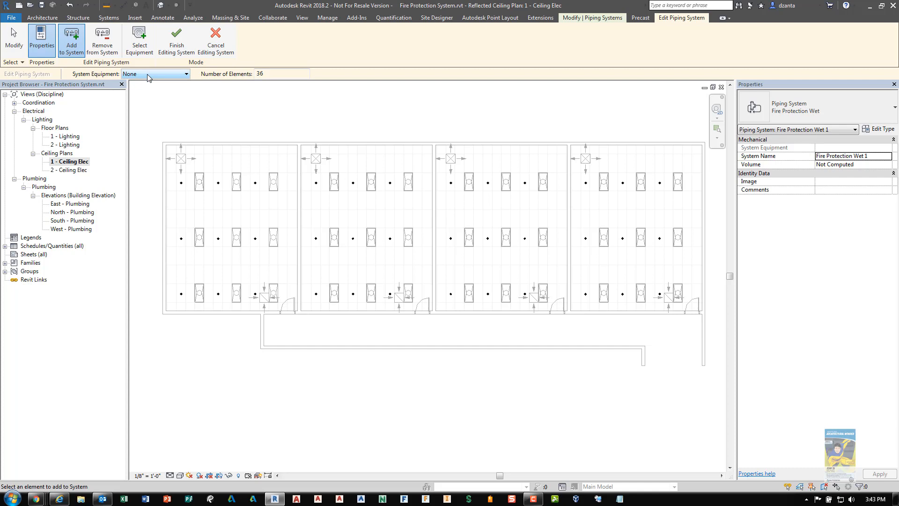
mouse_move(174, 38)
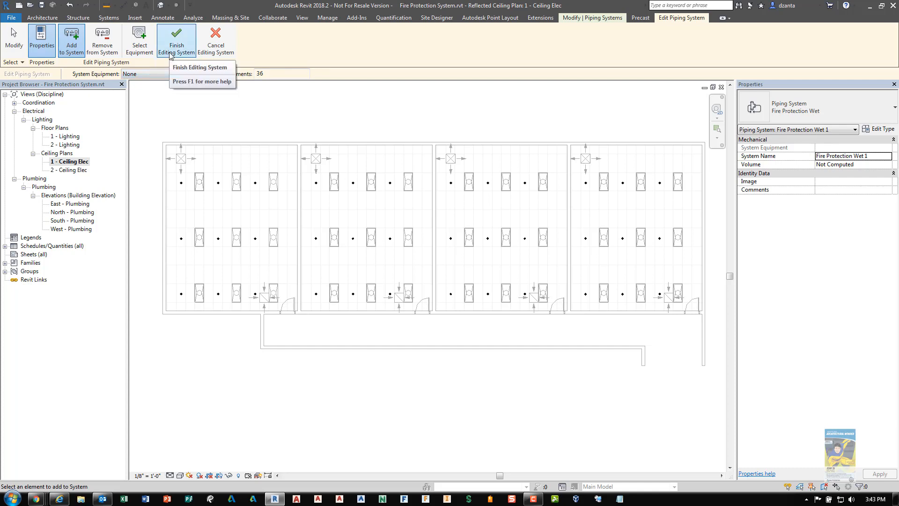
Finish editing the piping system after adding all 36 sprinkler heads.
click(176, 39)
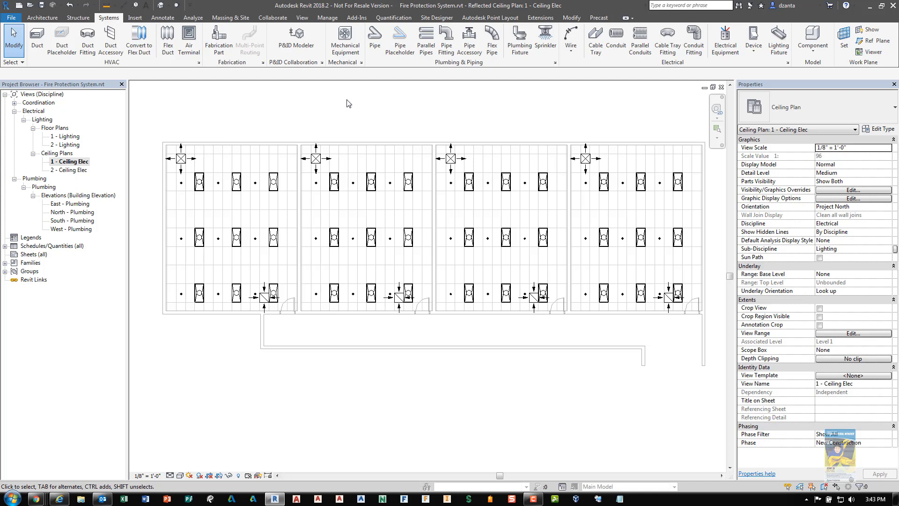
mouse_move(328, 108)
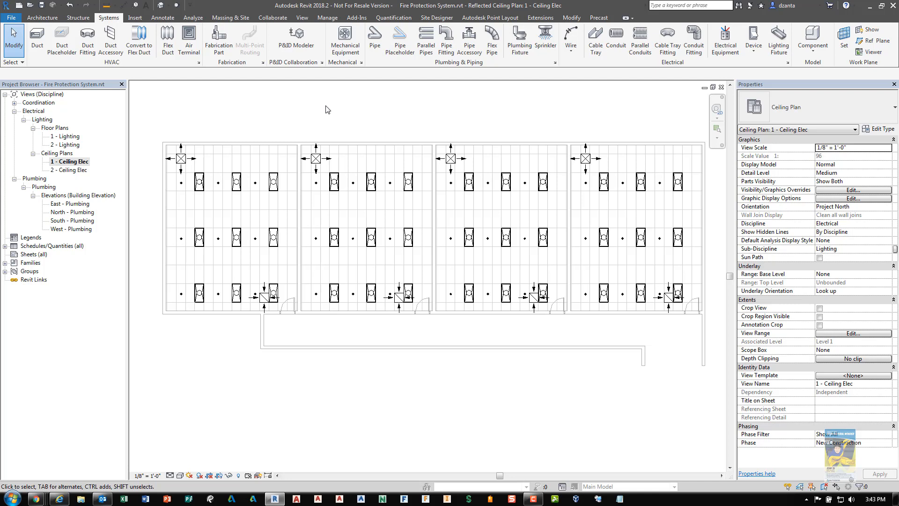
mouse_move(331, 118)
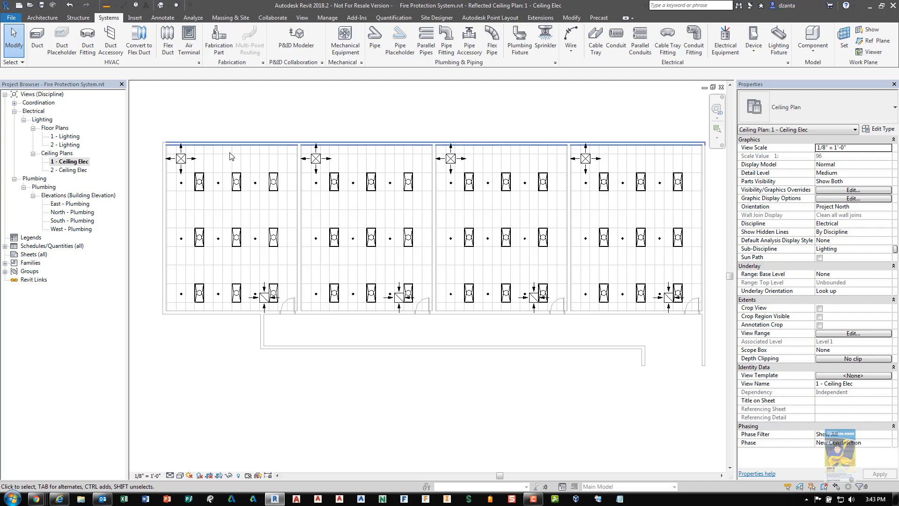
mouse_move(182, 184)
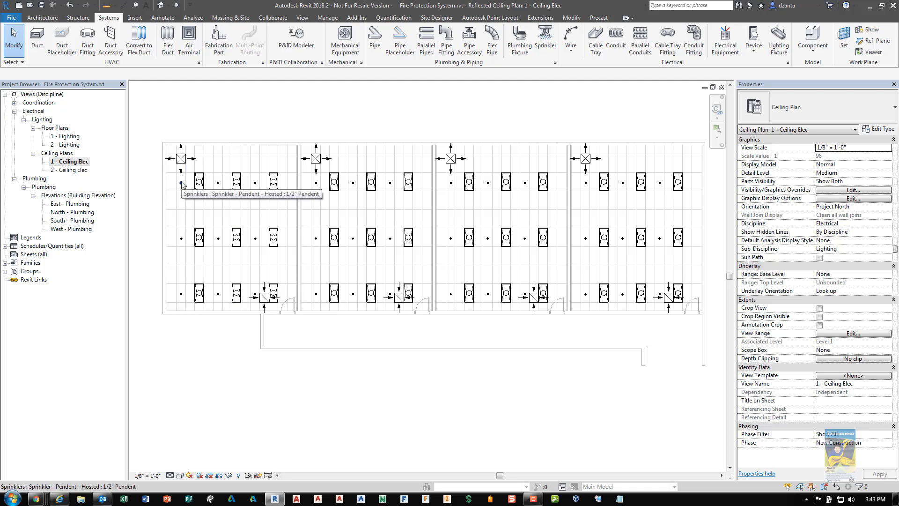
Select one pendent sprinkler head and generate a pipe layout for its system.
click(181, 182)
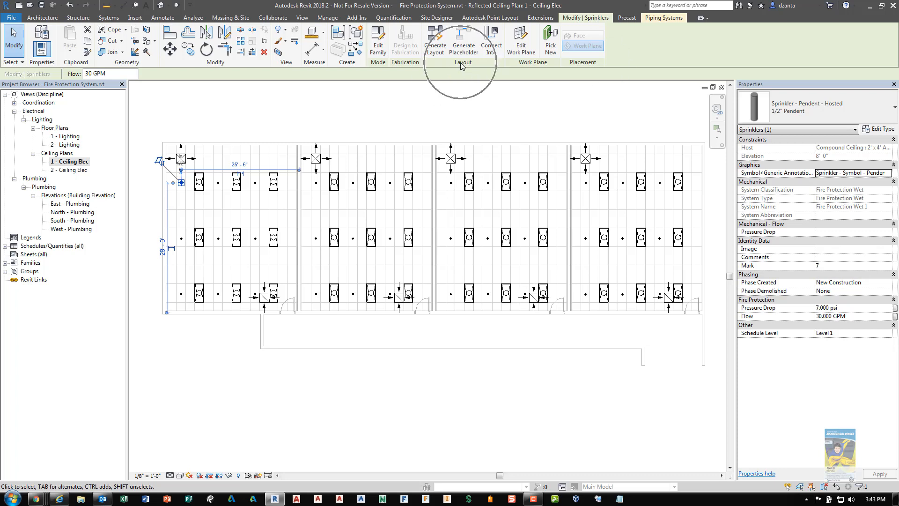
mouse_move(434, 42)
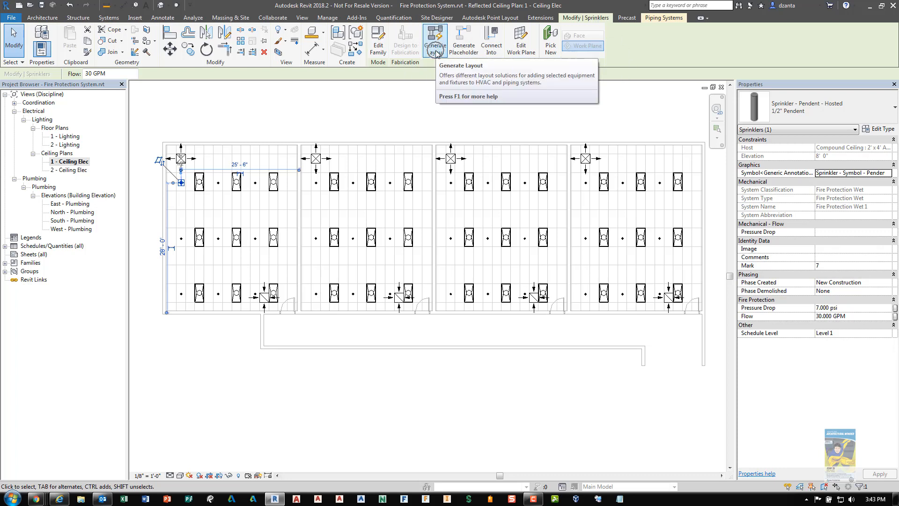
click(428, 38)
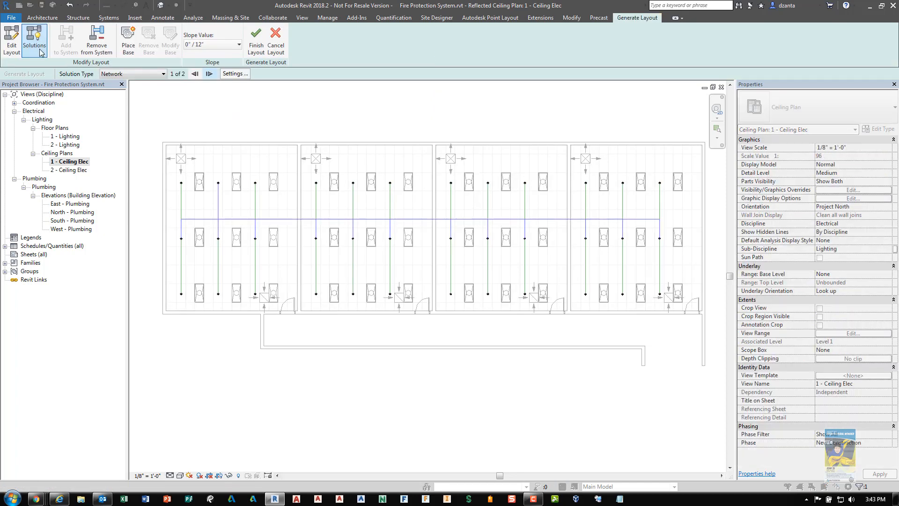
mouse_move(10, 39)
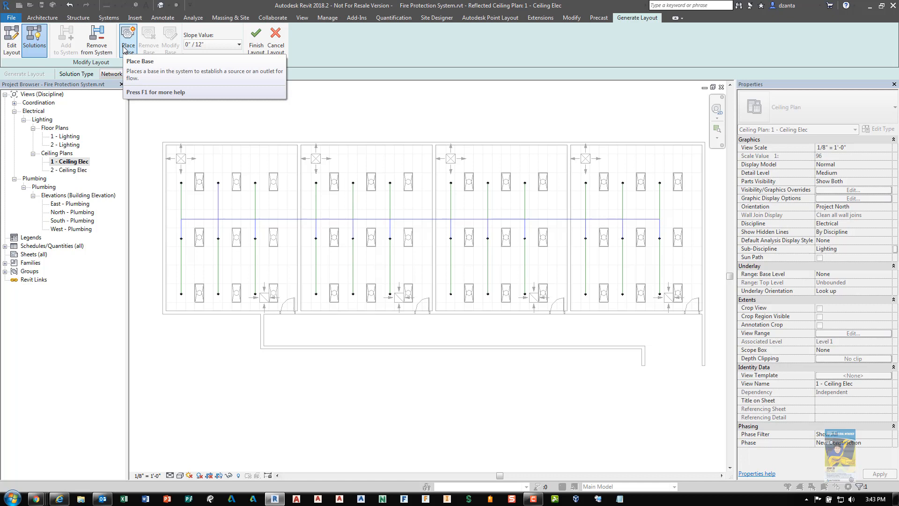
mouse_move(212, 44)
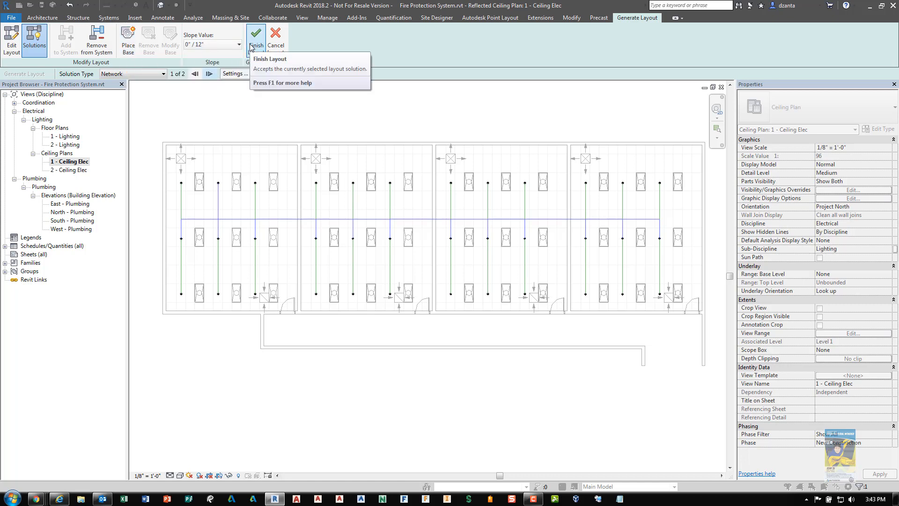
mouse_move(143, 75)
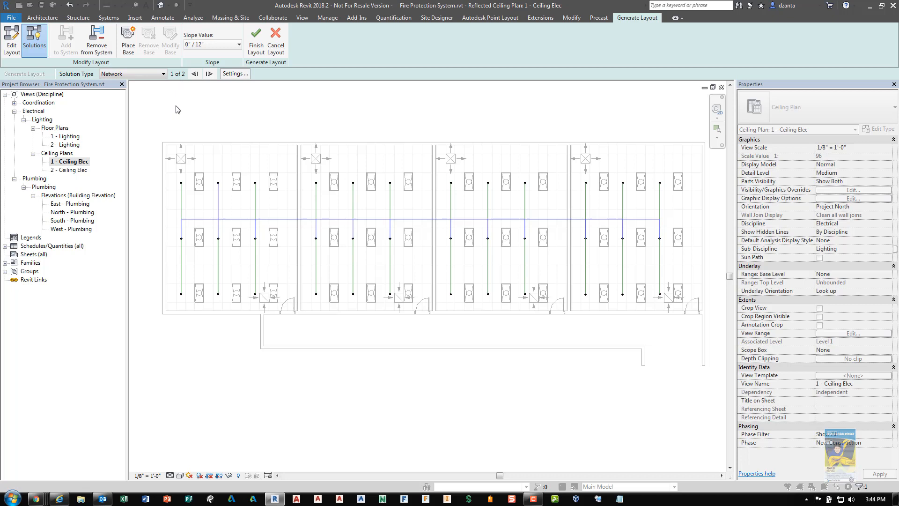
mouse_move(127, 40)
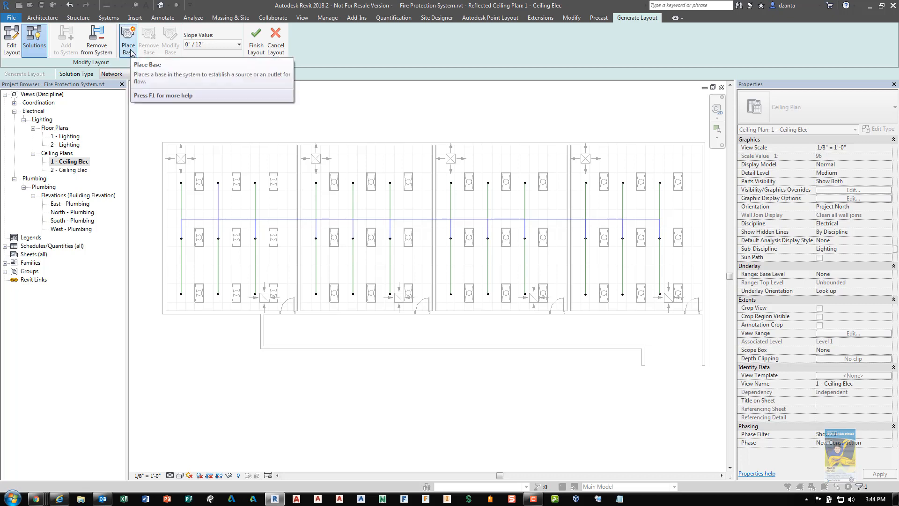
Place the base at the rightmost room's top-right corner with 12' 6" offset and 1 1/2" diameter, then regenerate solutions.
click(127, 40)
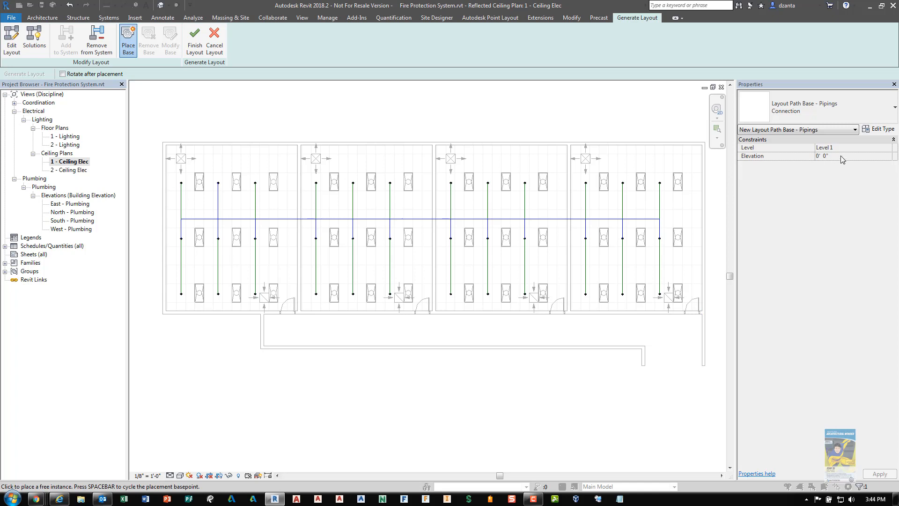
mouse_move(707, 152)
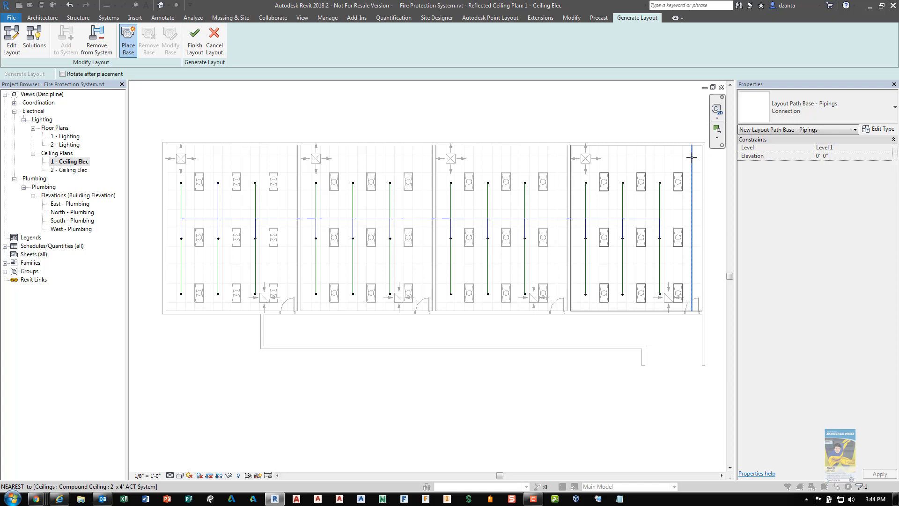
click(171, 39)
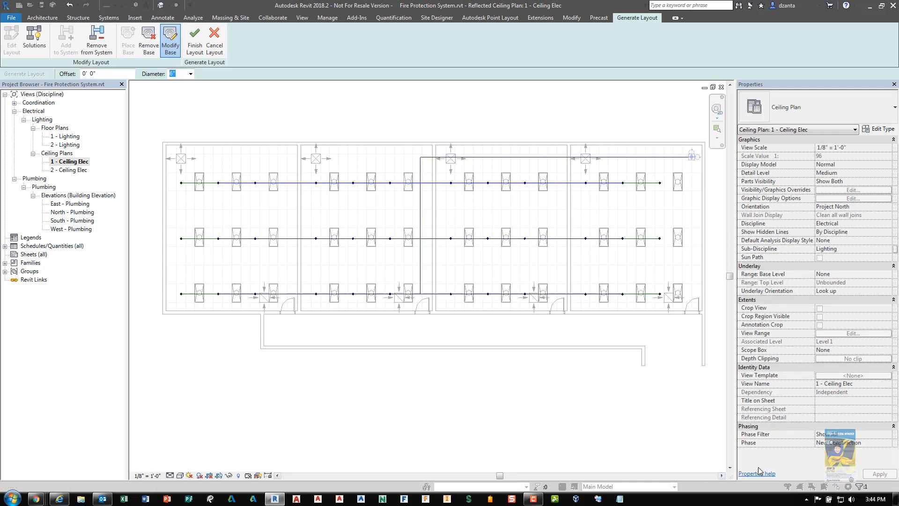
mouse_move(283, 118)
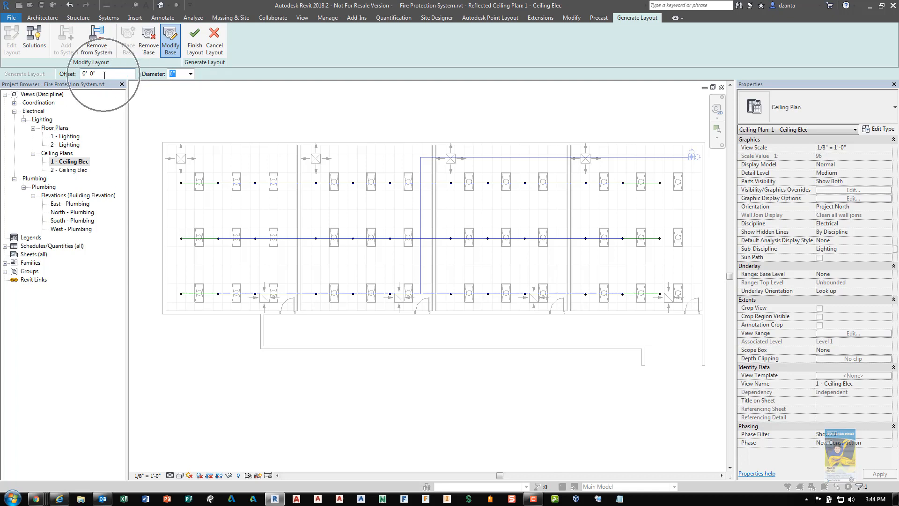
click(101, 73)
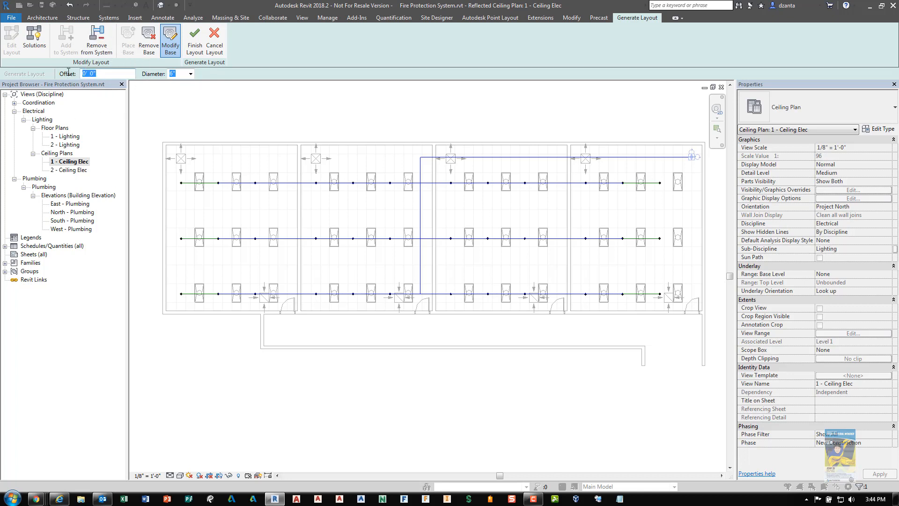
text(12.5)
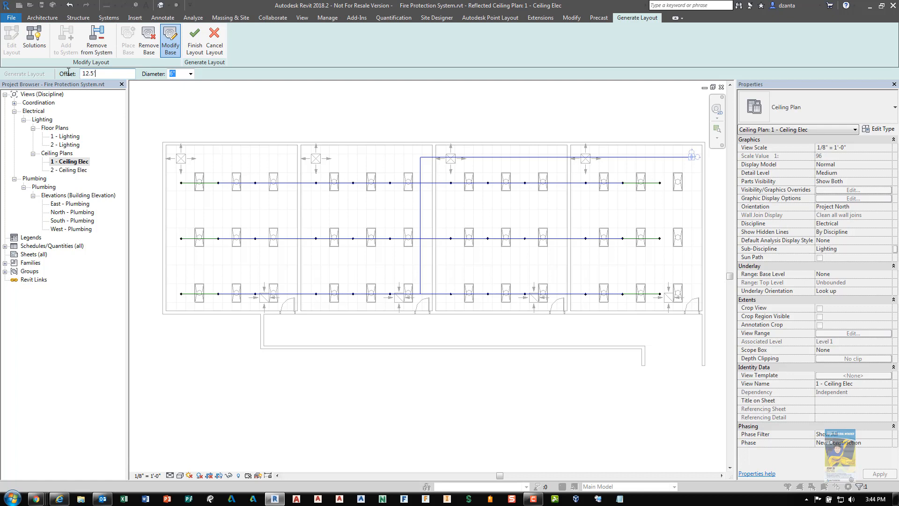
click(190, 74)
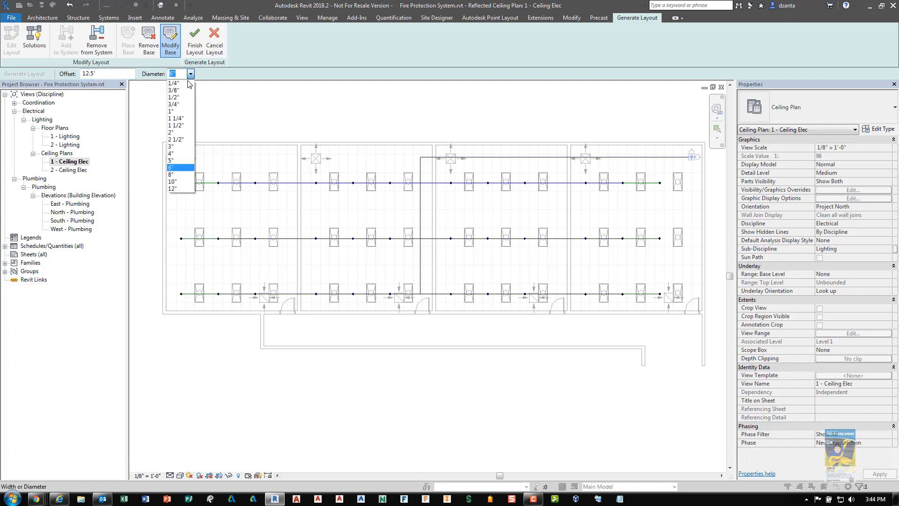
click(175, 127)
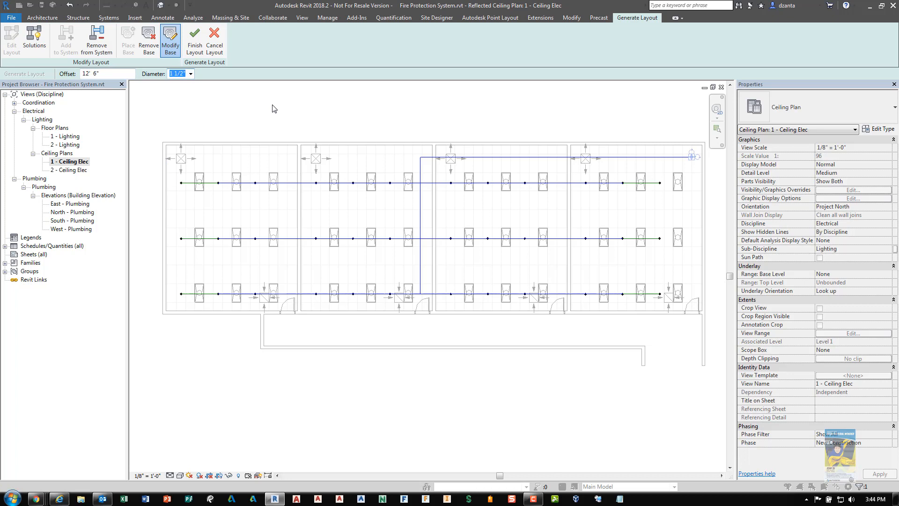
mouse_move(32, 34)
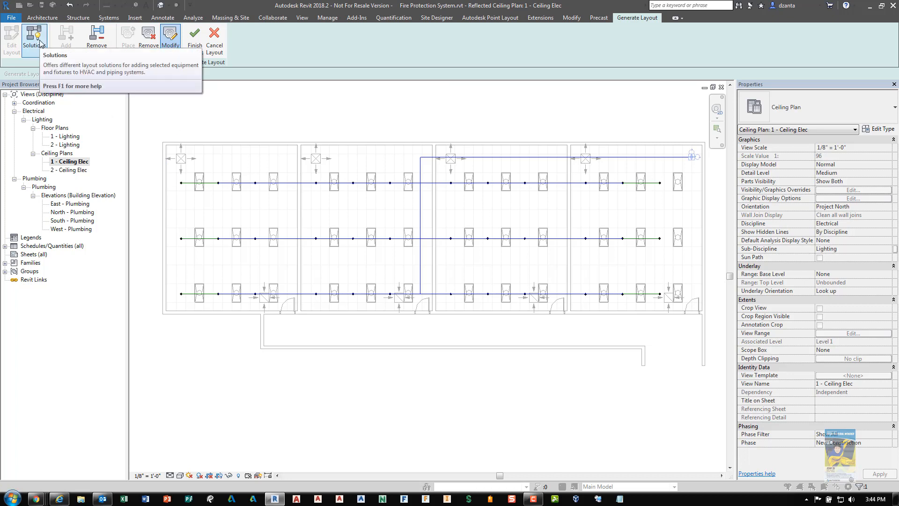
click(34, 35)
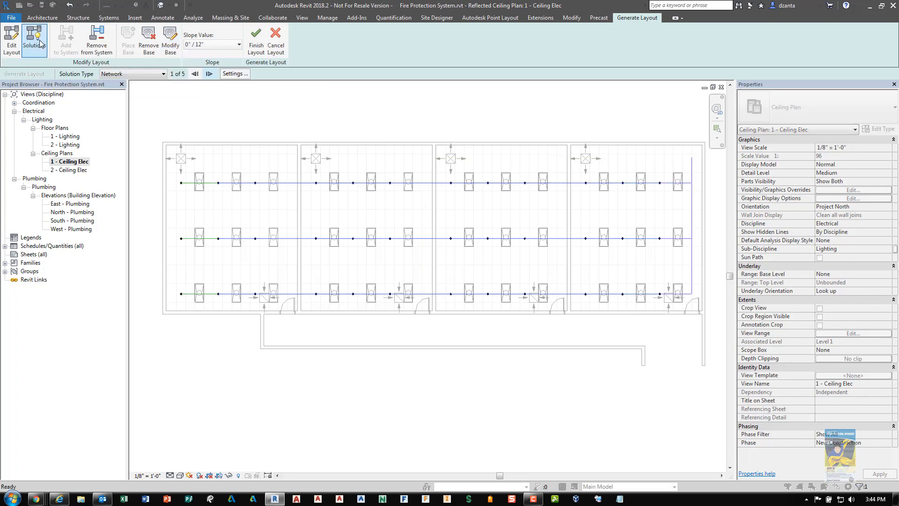
mouse_move(129, 76)
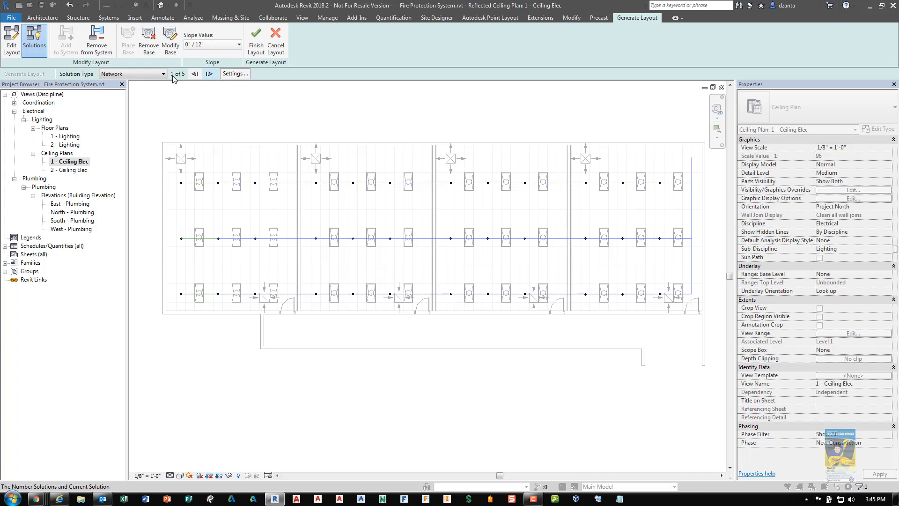
mouse_move(212, 83)
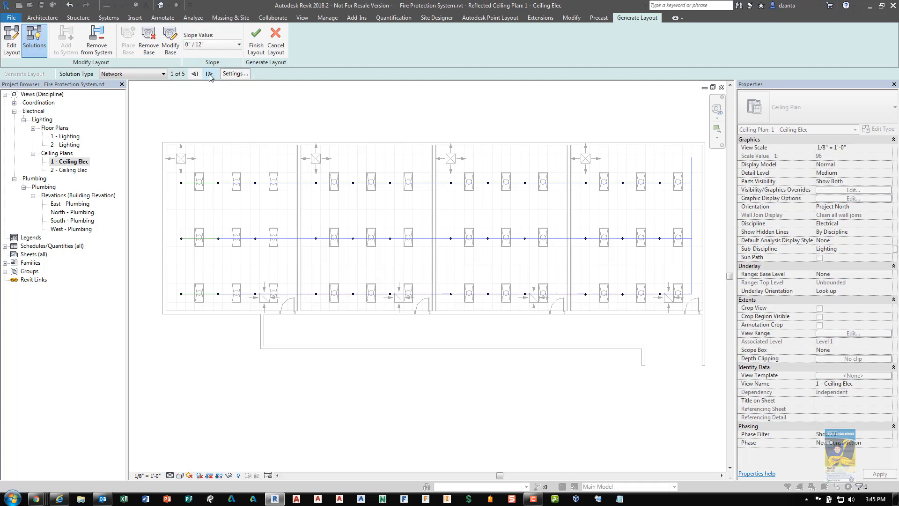
Cycle through network, perimeter and intersections layout solutions, ending on network solution 1 of 5.
click(208, 73)
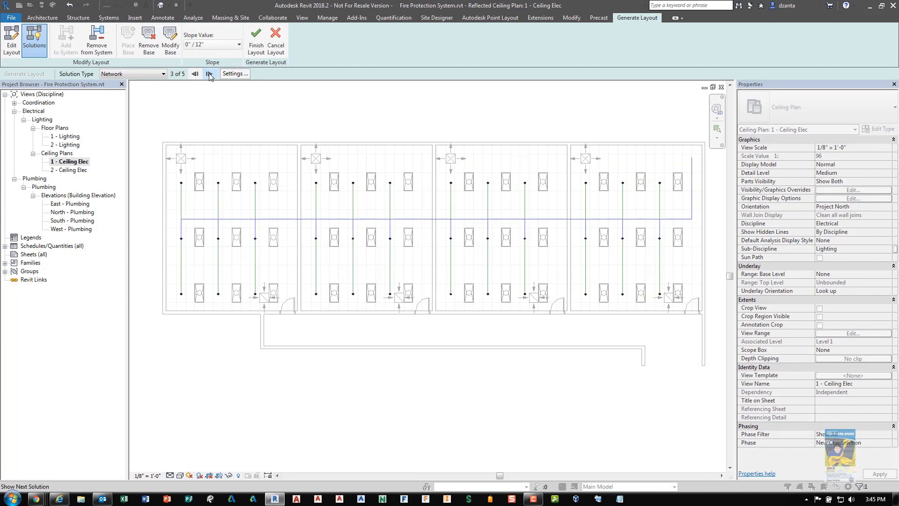
click(208, 73)
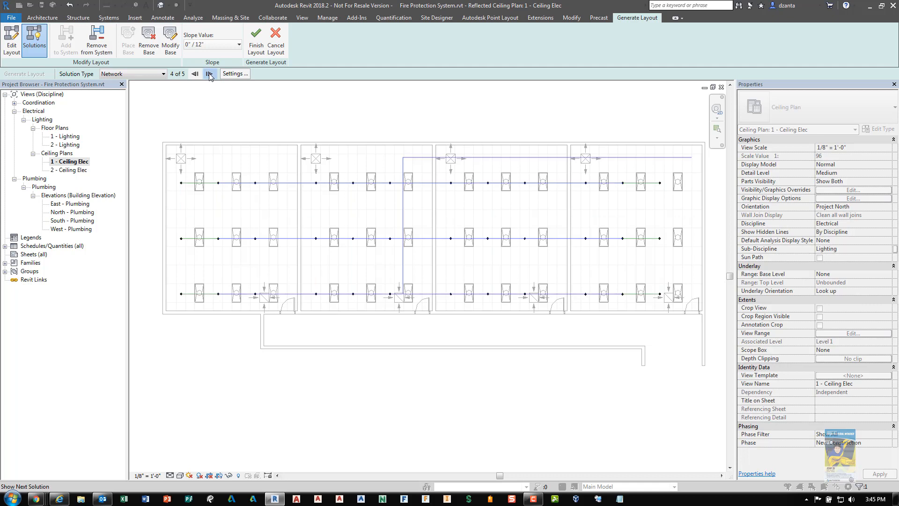
click(209, 73)
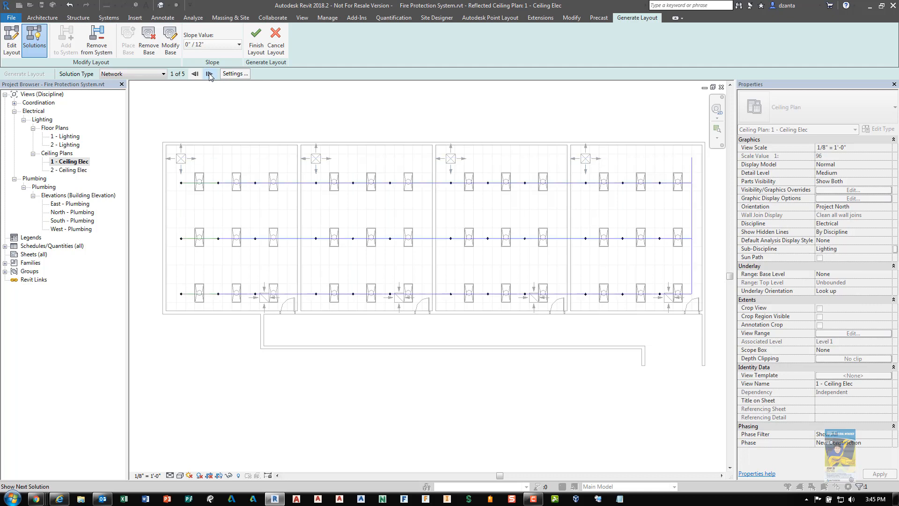
click(208, 73)
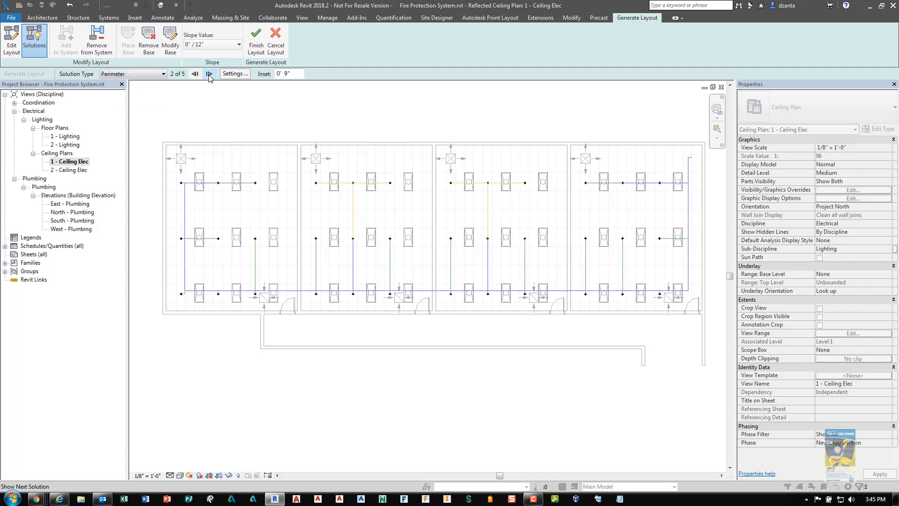
click(208, 73)
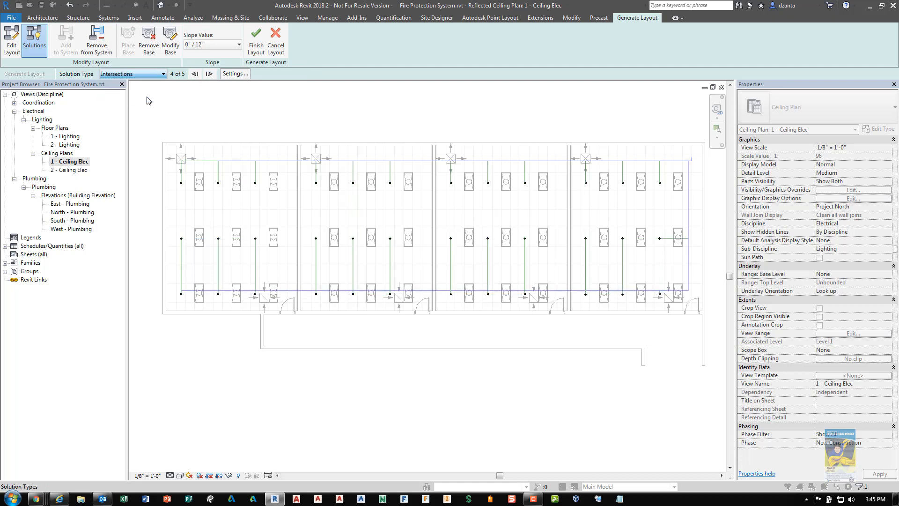
click(209, 73)
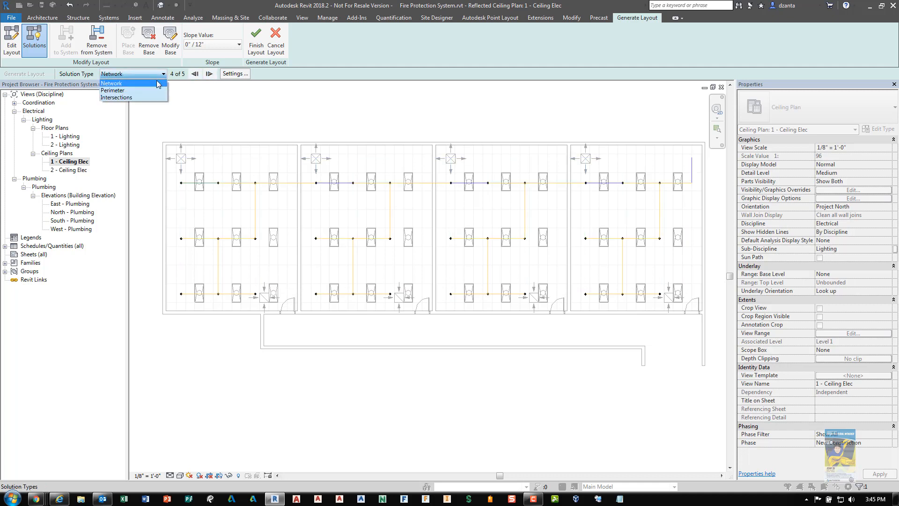
click(210, 73)
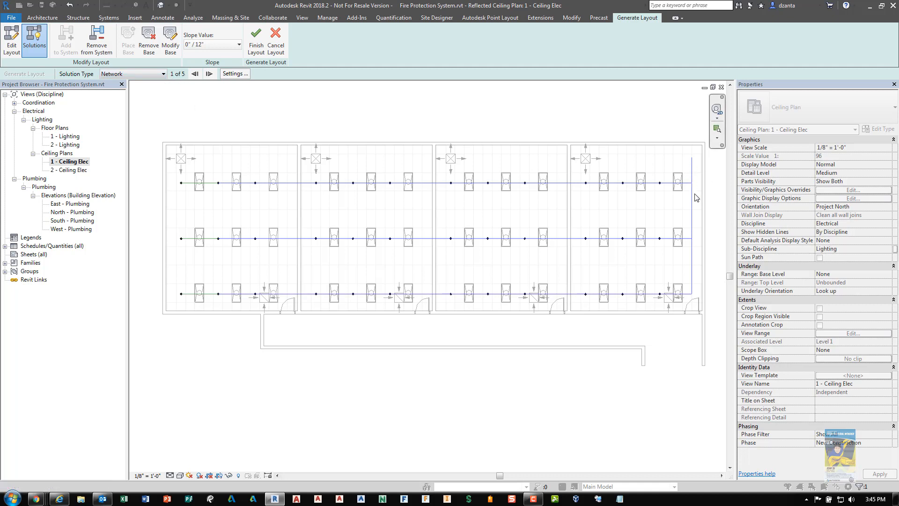
mouse_move(688, 166)
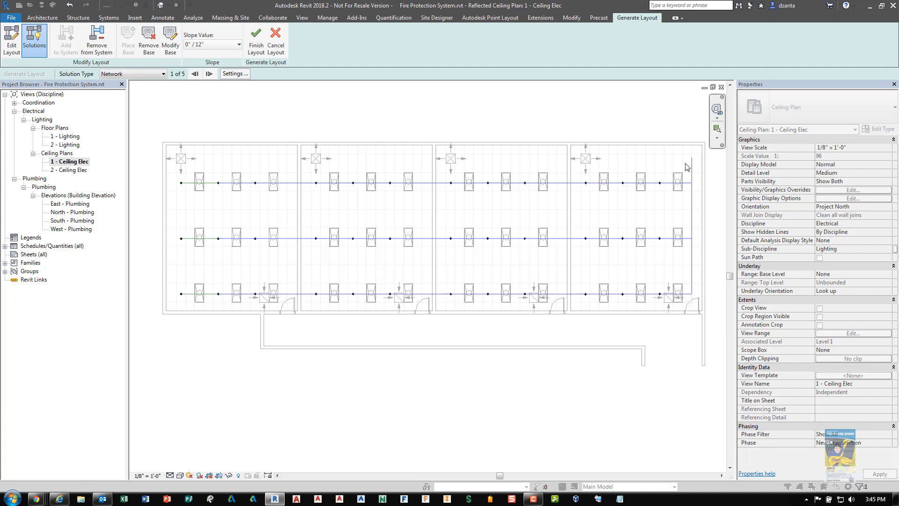
mouse_move(577, 191)
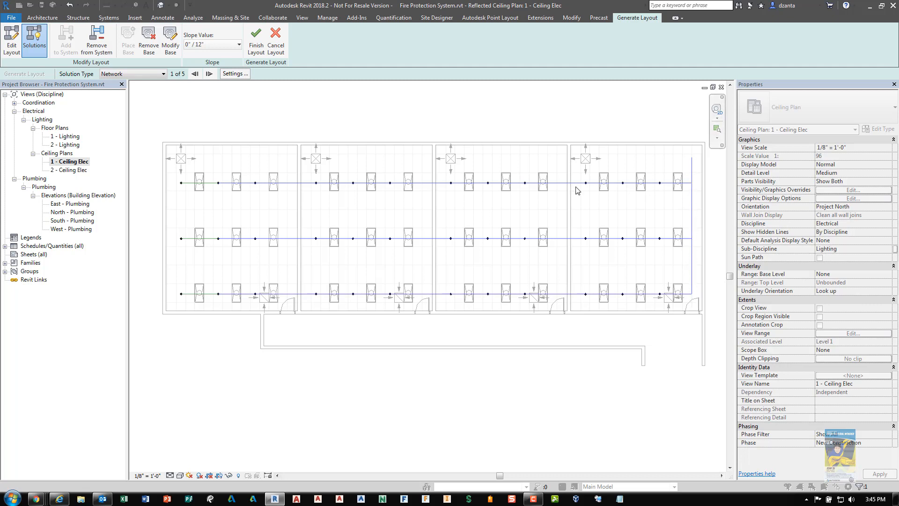
mouse_move(316, 251)
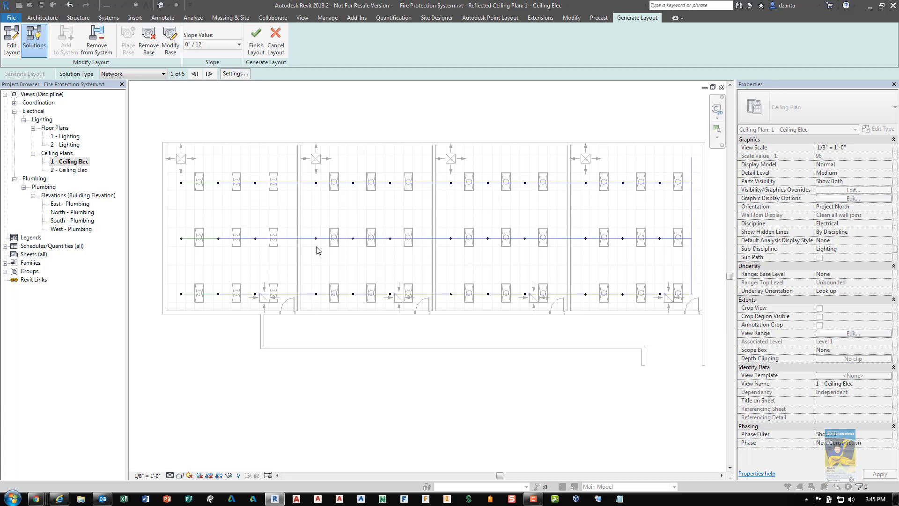
mouse_move(308, 106)
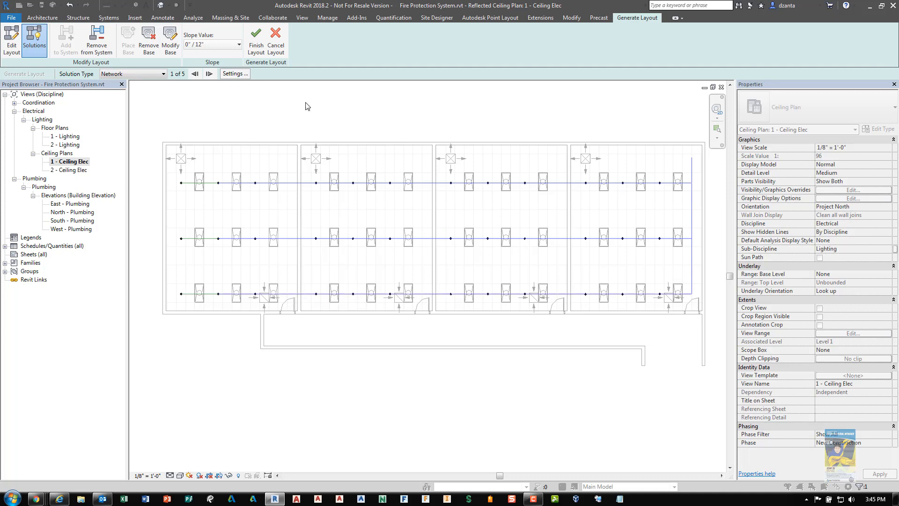
mouse_move(215, 44)
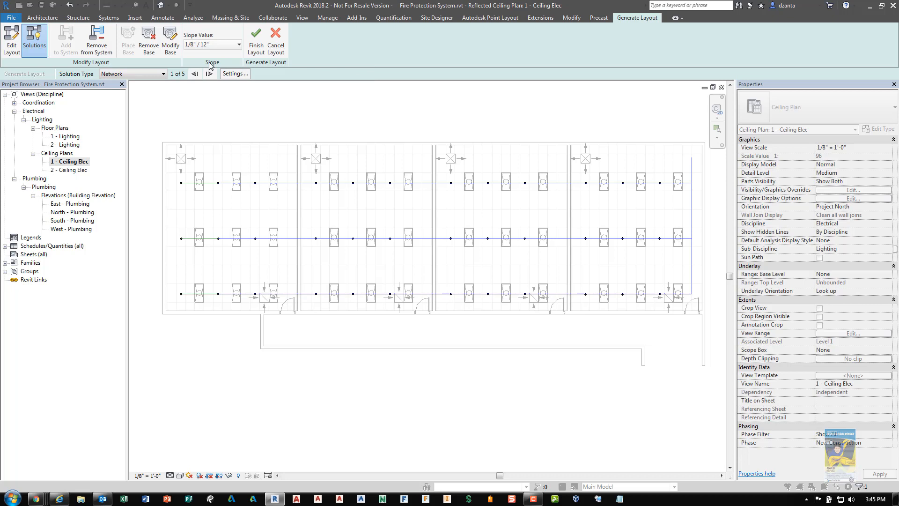
mouse_move(235, 75)
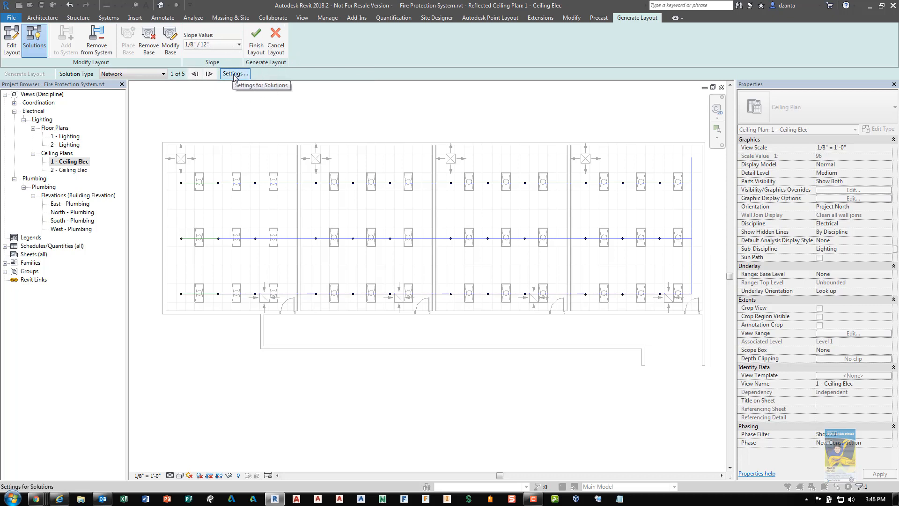
Review the Pipe Conversion Settings (Copper mains at 11' 0" offset) and accept them.
click(234, 73)
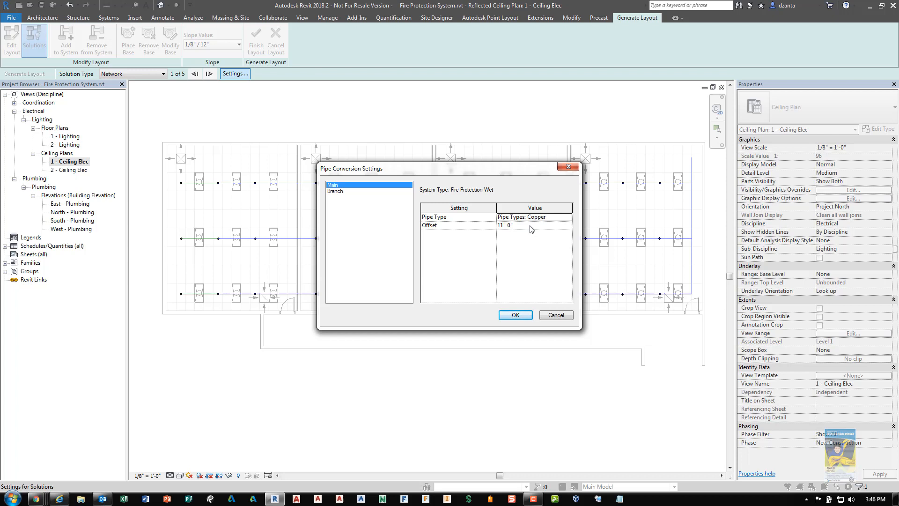
mouse_move(531, 232)
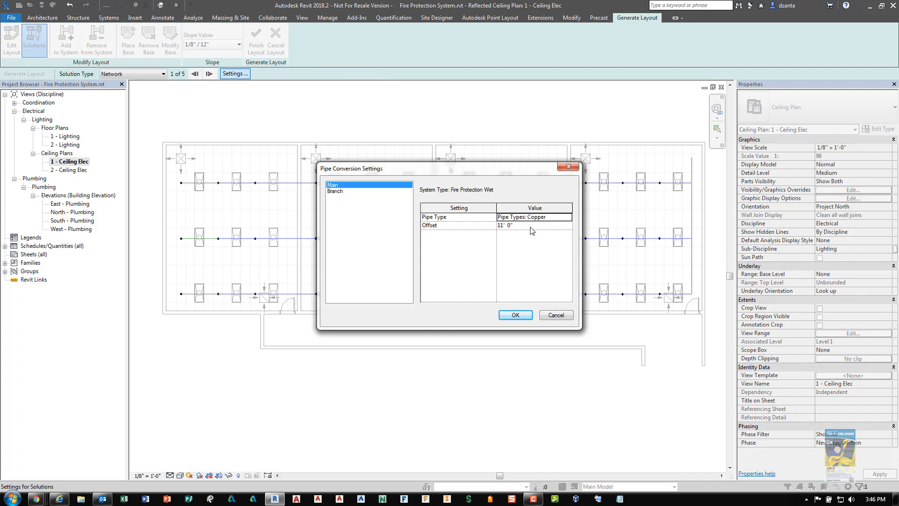
mouse_move(526, 226)
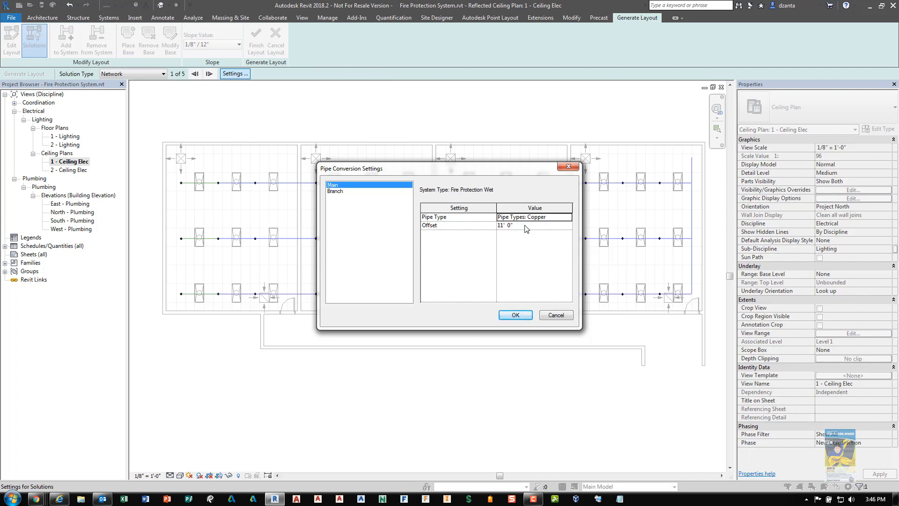
mouse_move(519, 302)
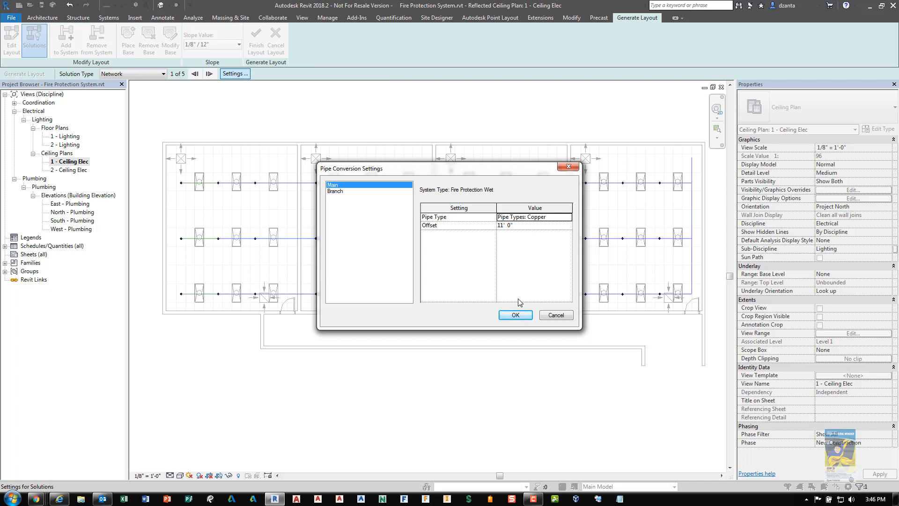
click(515, 315)
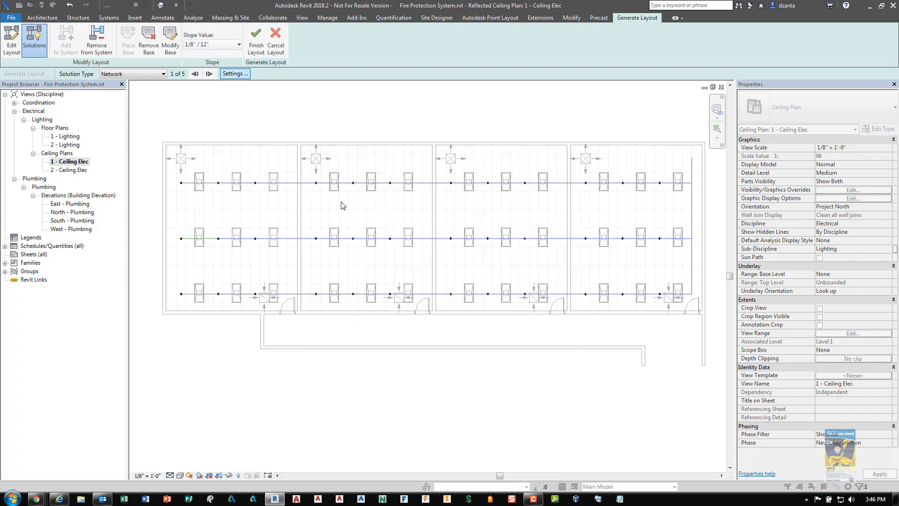
mouse_move(674, 215)
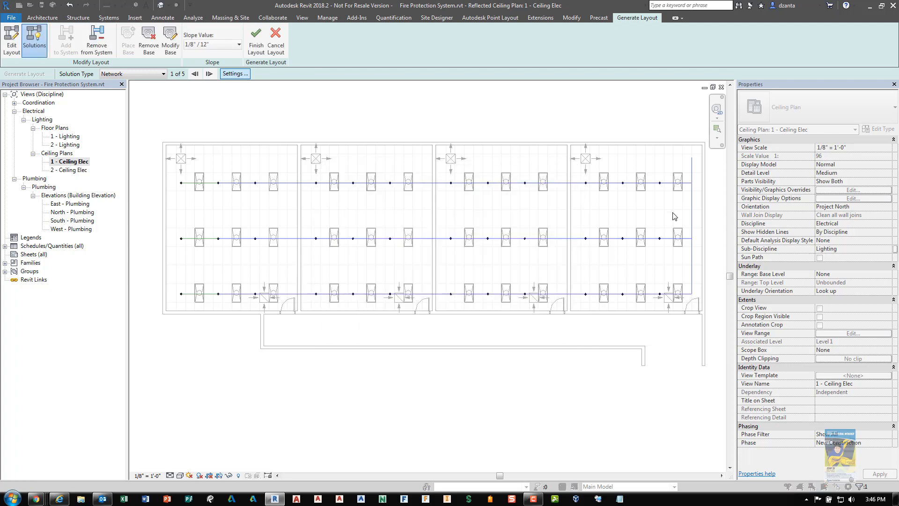
mouse_move(10, 36)
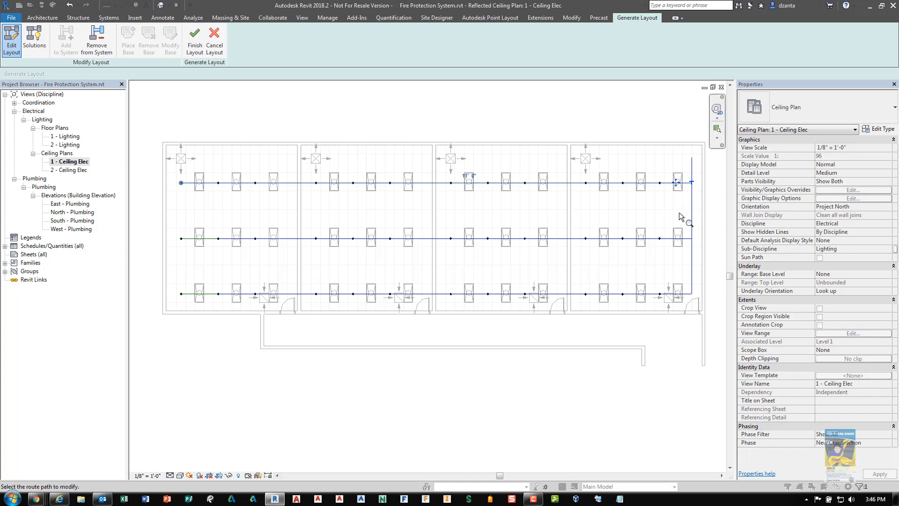
mouse_move(682, 223)
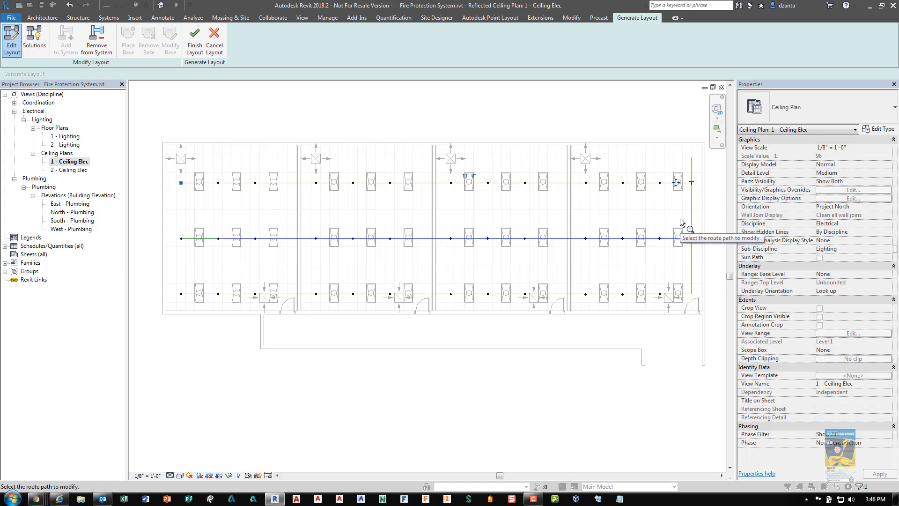
mouse_move(36, 35)
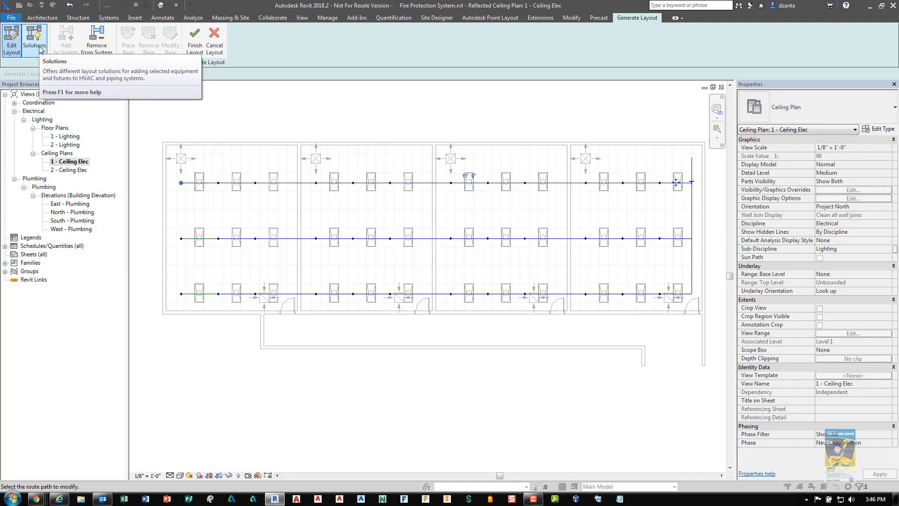
Return from Edit Layout so the solution list shows the single Custom layout, 1 of 1.
click(37, 36)
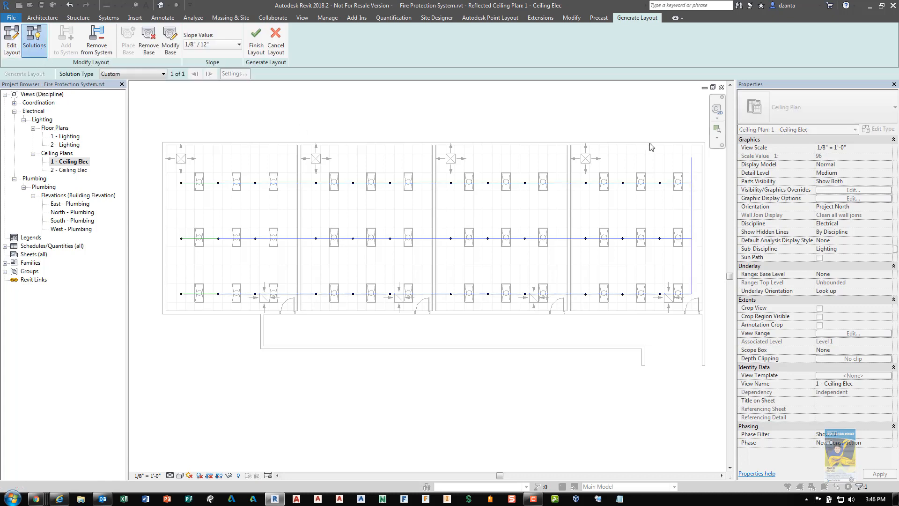
mouse_move(403, 373)
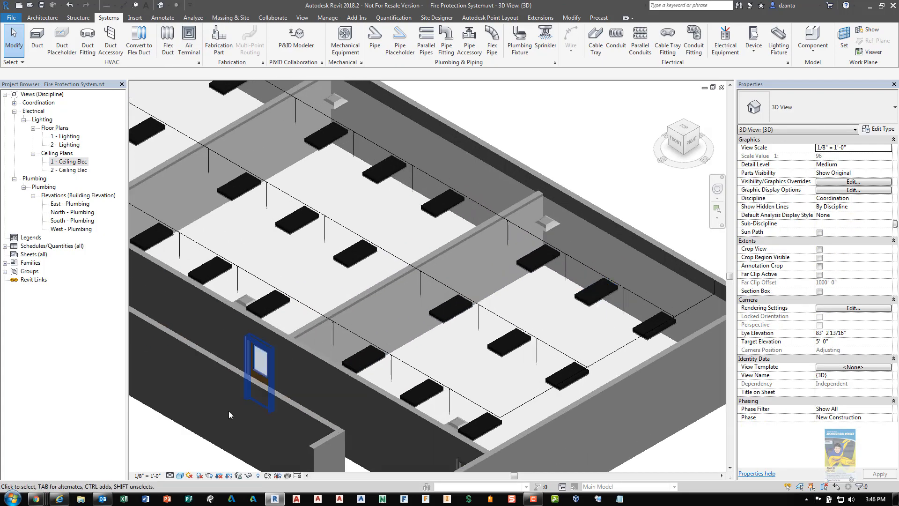
Switch the 3D view to Fine detail and select a copper pipe run to inspect it.
click(178, 475)
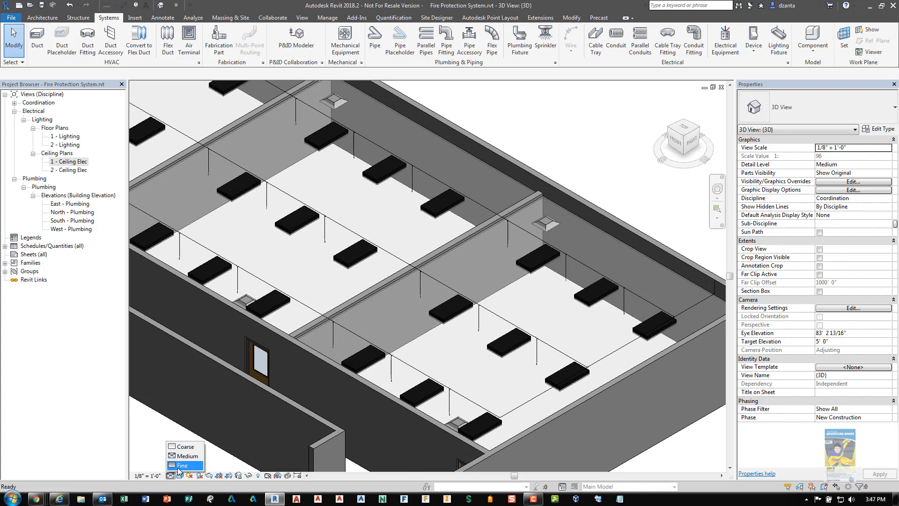
click(182, 464)
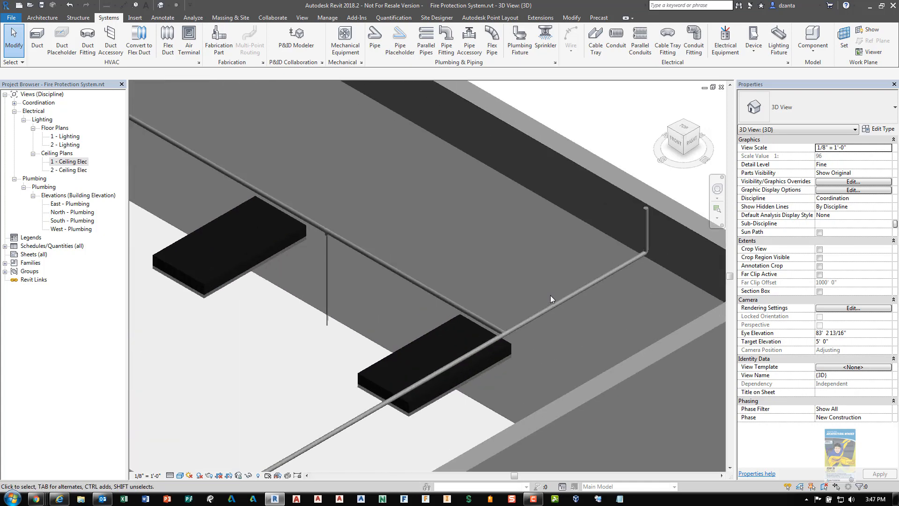
click(419, 281)
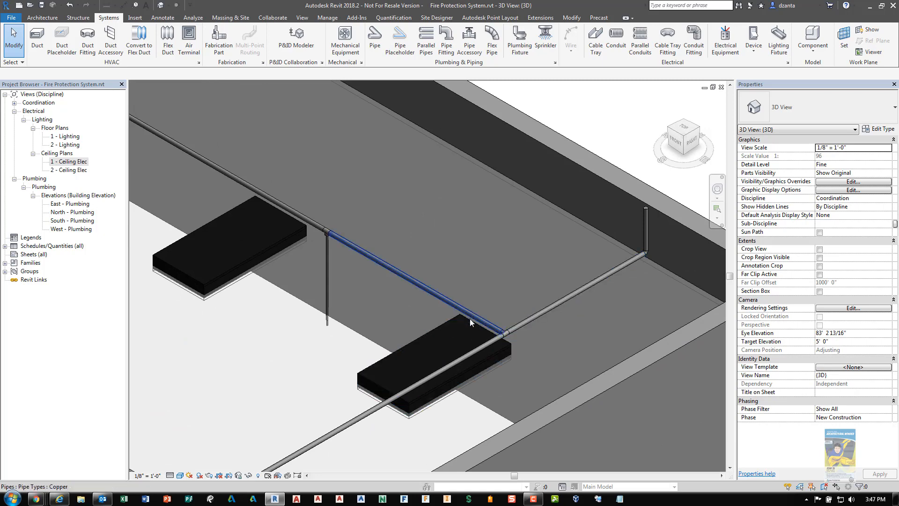